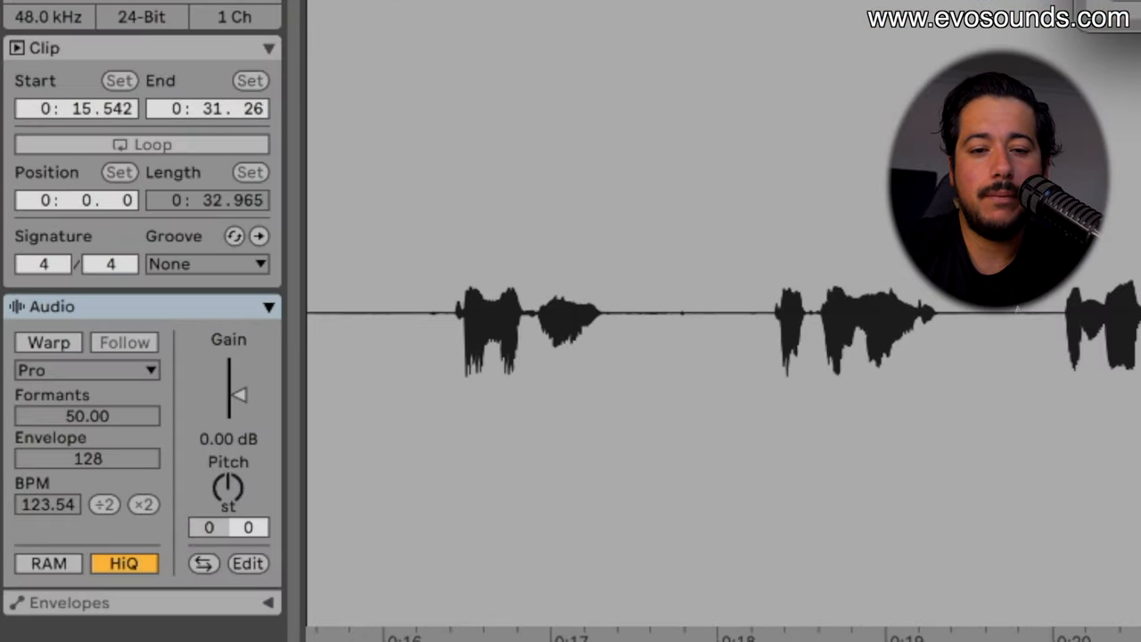
# Step: Warp the vocal clip in Pro mode and add a warp marker at the phrase start near 2.3
pyautogui.click(46, 342)
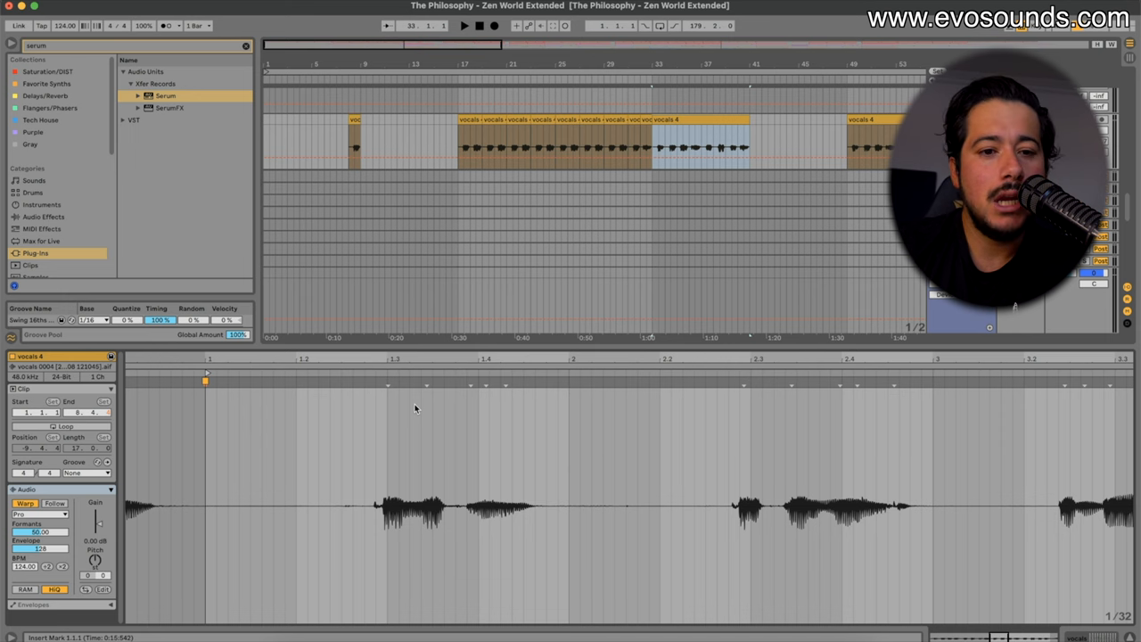
pyautogui.click(43, 218)
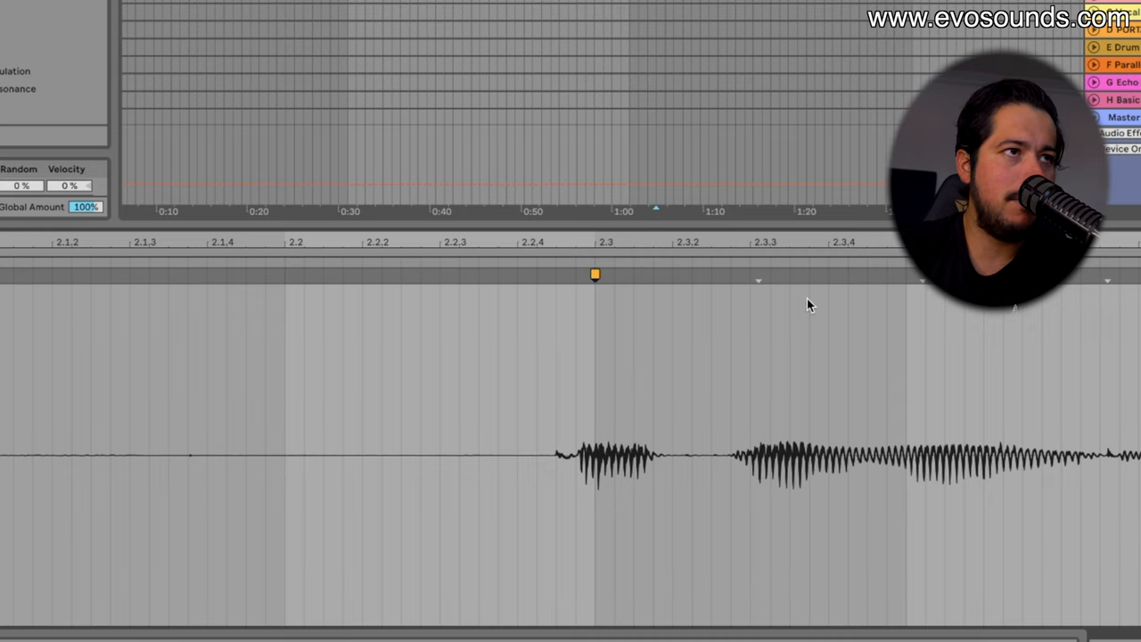
pyautogui.moveTo(777, 293)
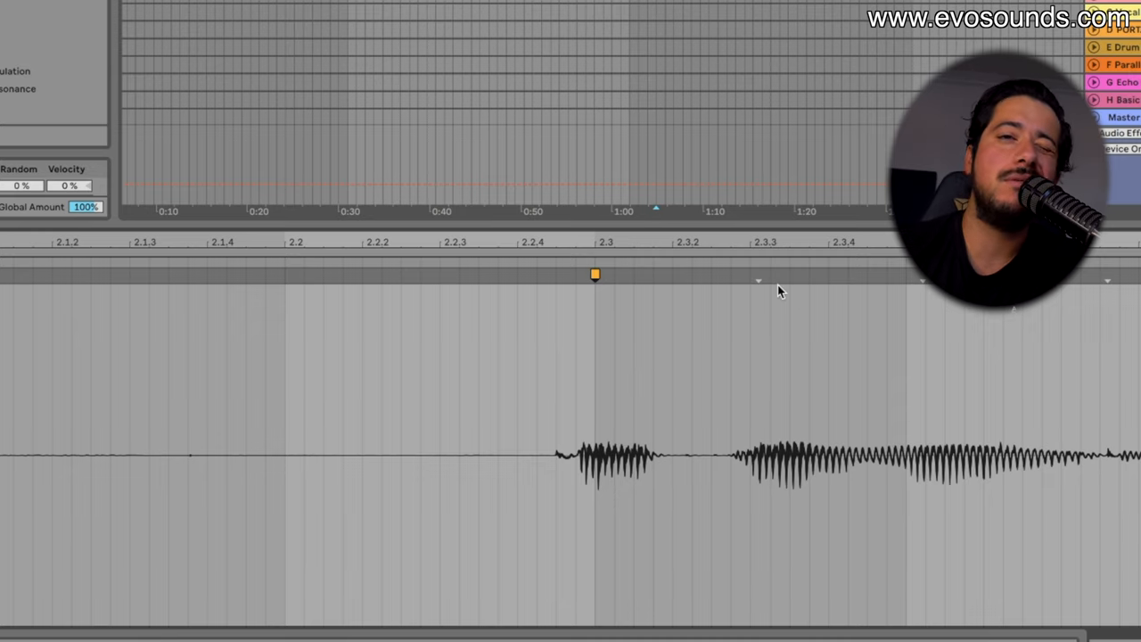
pyautogui.click(758, 275)
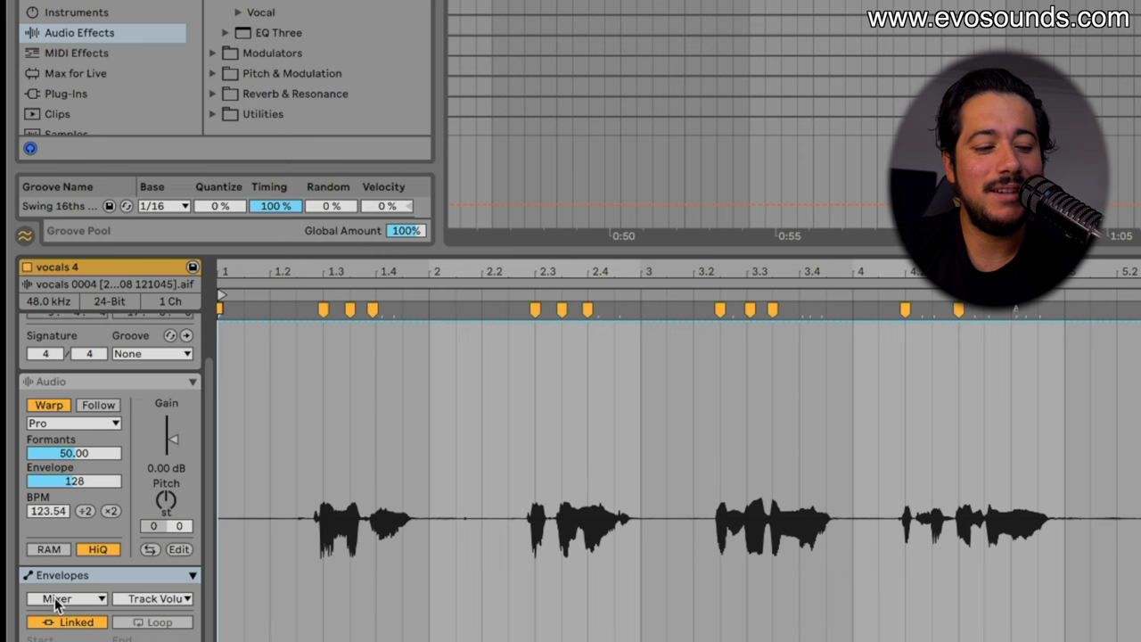
# Step: Show the Mixer category in the vocals 4 clip's Envelopes chooser
pyautogui.click(68, 599)
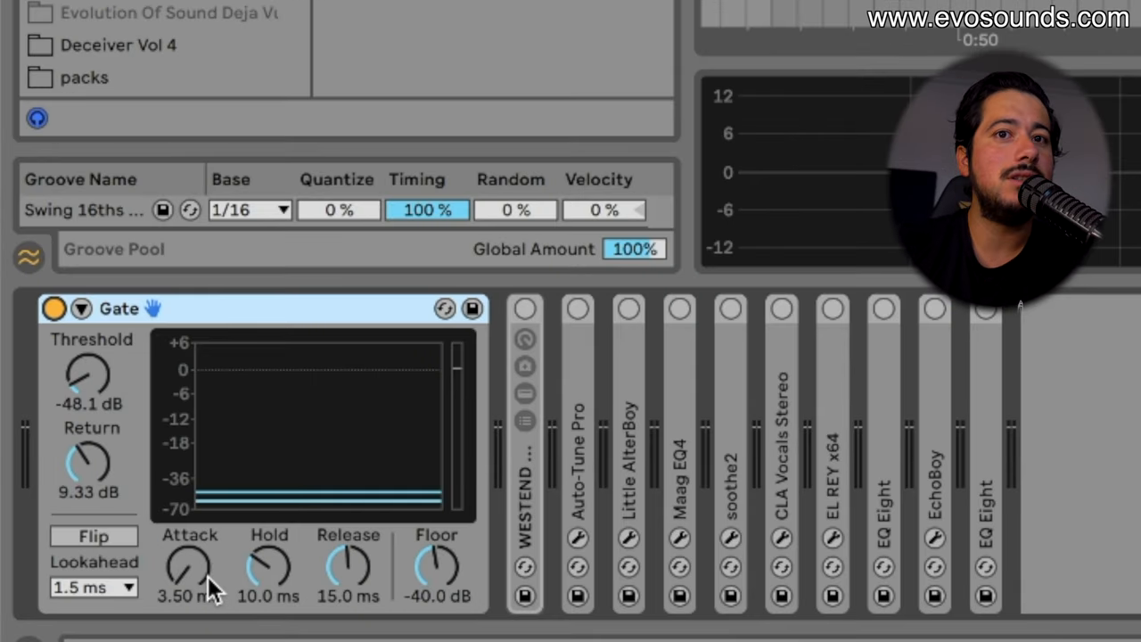
pyautogui.moveTo(353, 556)
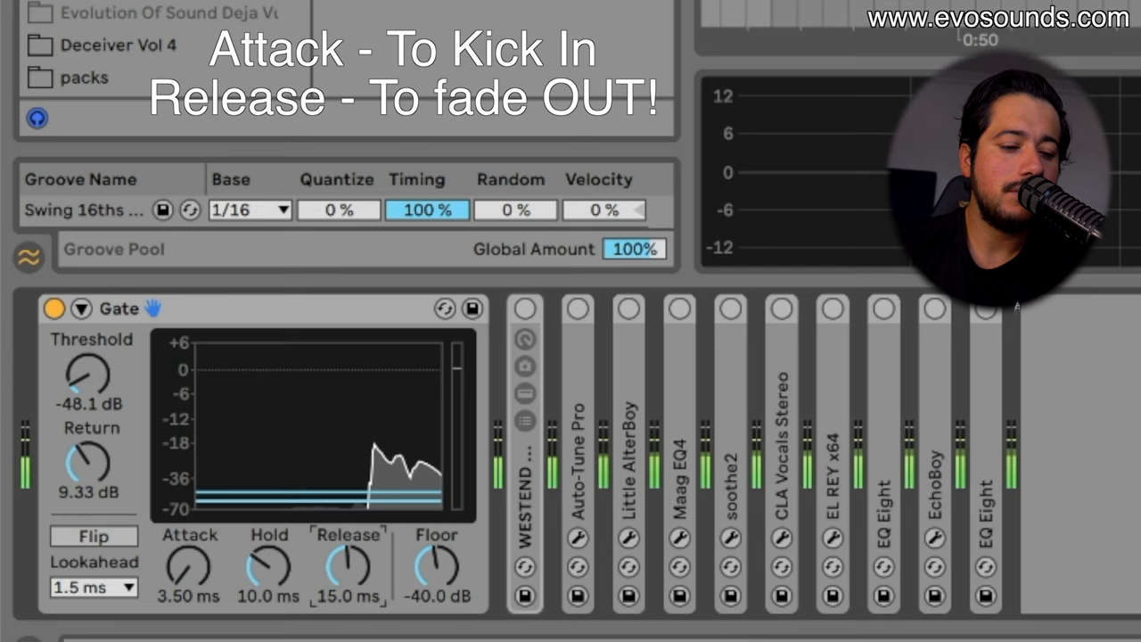
# Step: Lengthen the Gate's release from 15 ms to about 237 ms, keeping threshold at -48.1 dB
pyautogui.moveTo(348, 567); pyautogui.dragTo(347, 535)
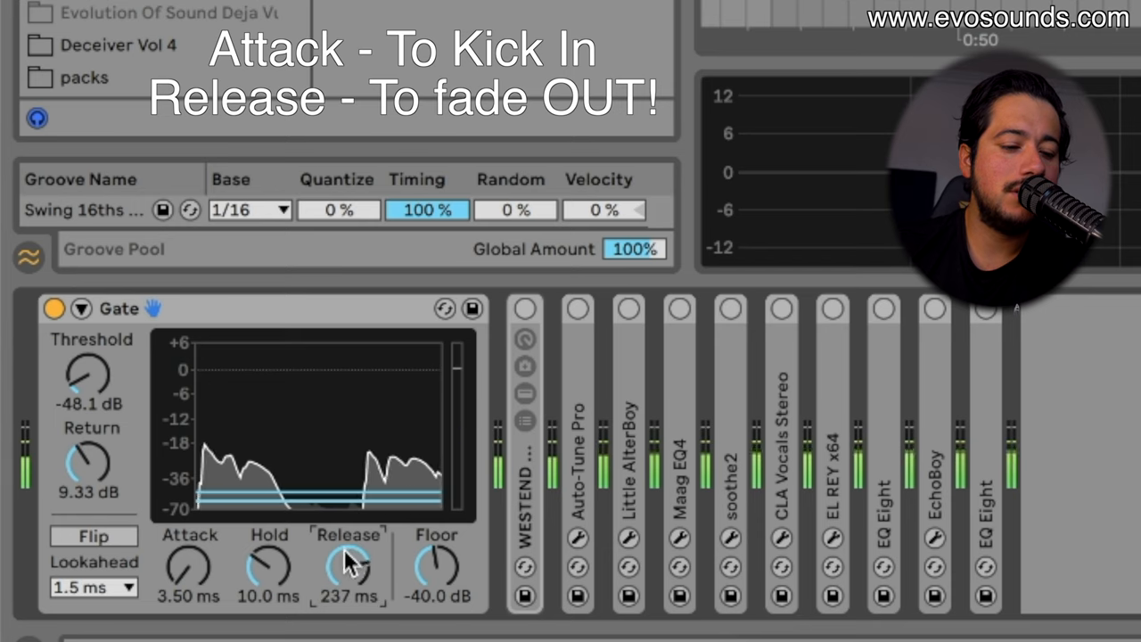
pyautogui.moveTo(348, 567); pyautogui.dragTo(353, 549)
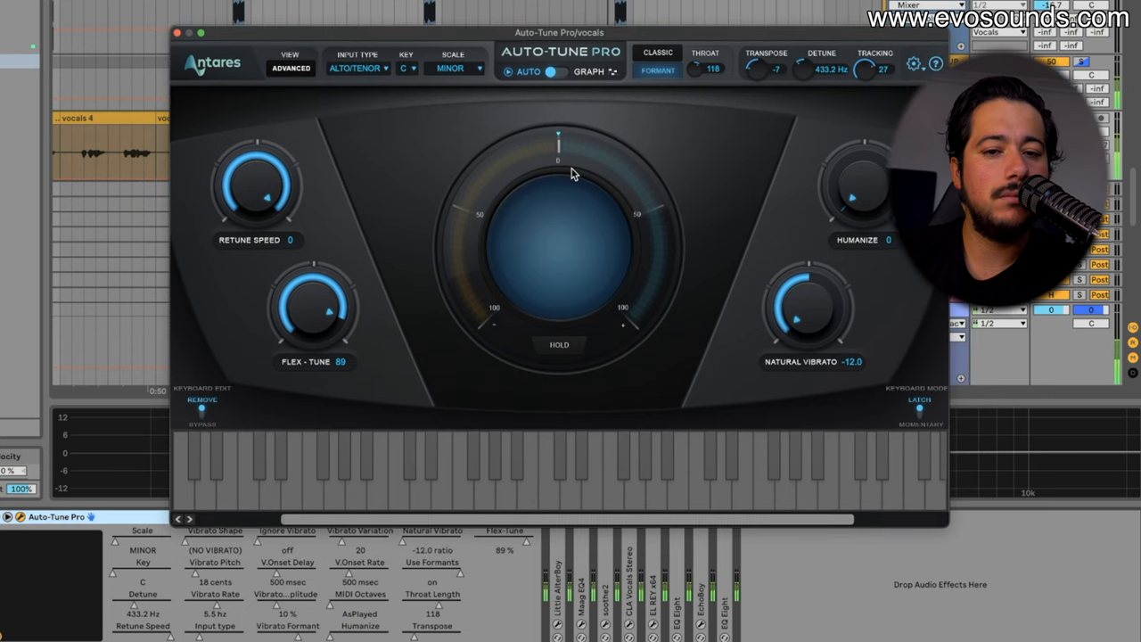
pyautogui.moveTo(399, 221)
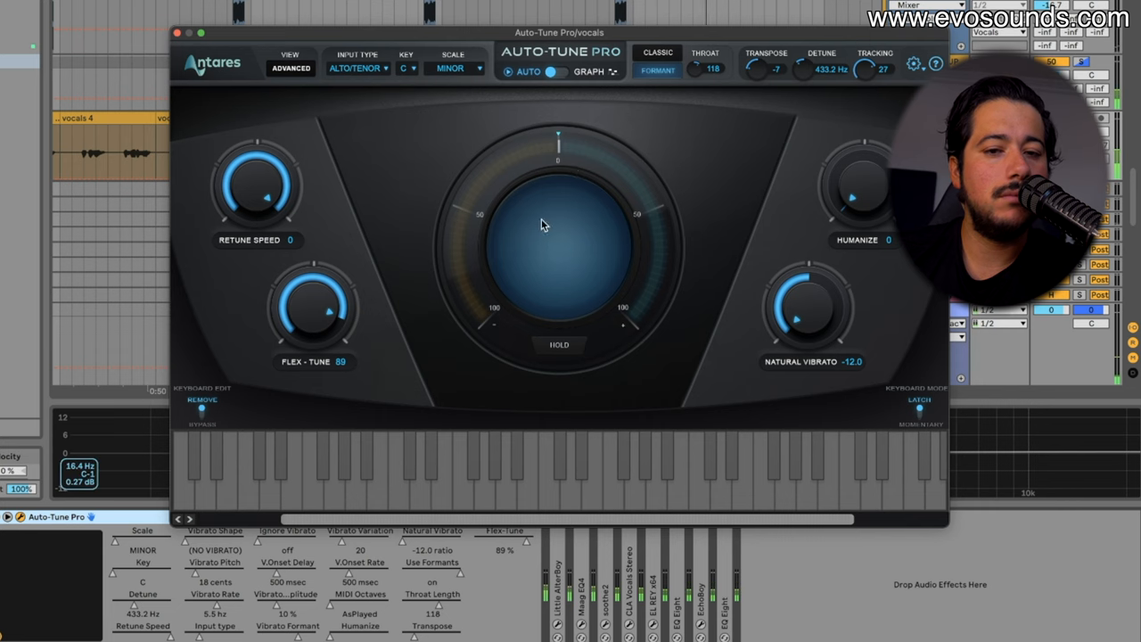
# Step: Bring up the Auto-Tune Pro plug-in window for the vocal, set to C minor
pyautogui.click(162, 471)
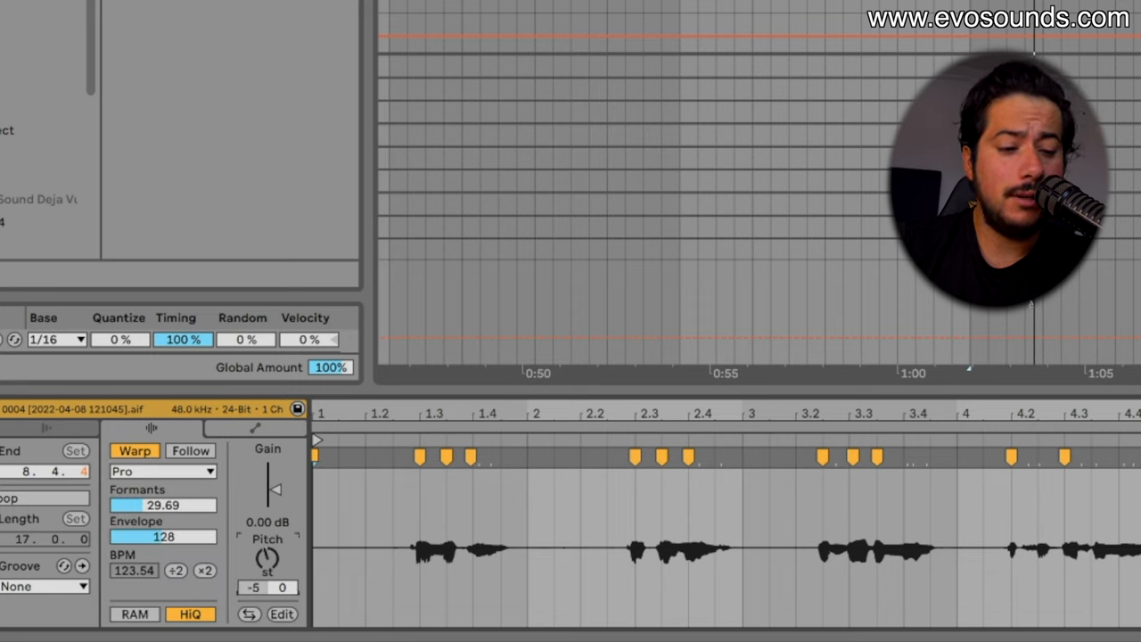
# Step: Transpose the vocal clip down 7 semitones and settle its formants around 14
pyautogui.moveTo(267, 553); pyautogui.dragTo(268, 570)
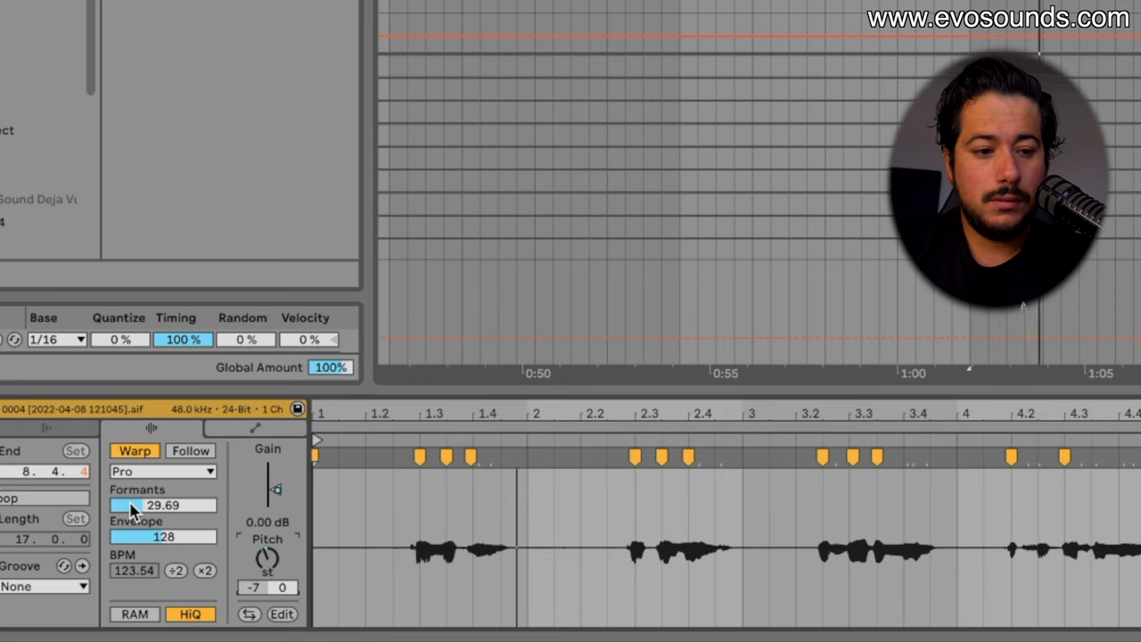
pyautogui.moveTo(133, 506); pyautogui.dragTo(162, 507)
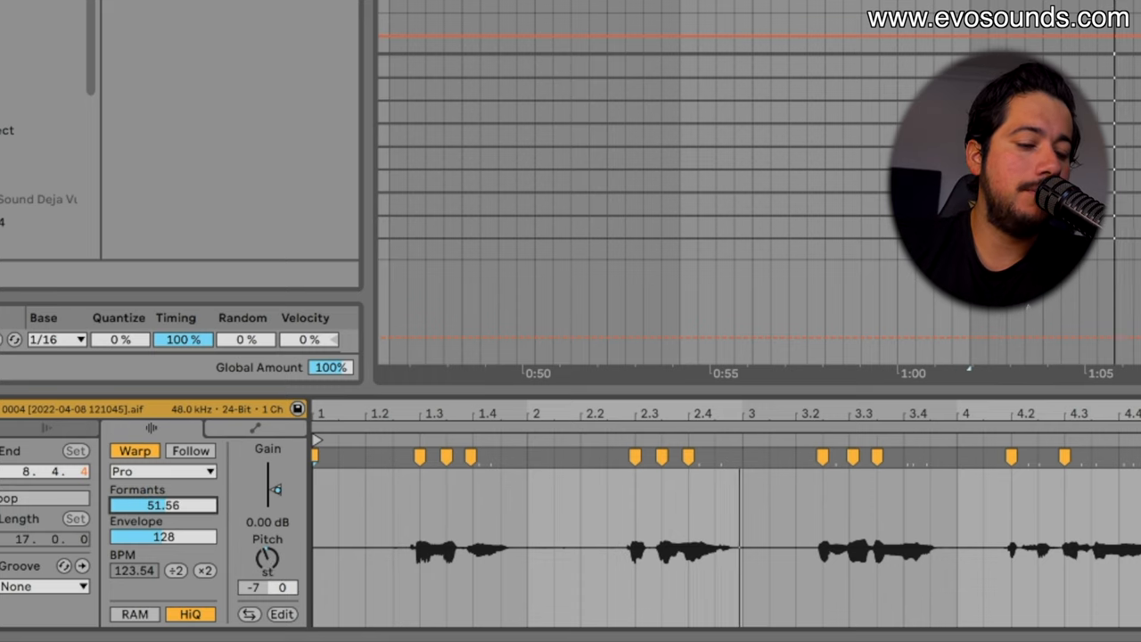
pyautogui.moveTo(164, 505); pyautogui.dragTo(164, 481)
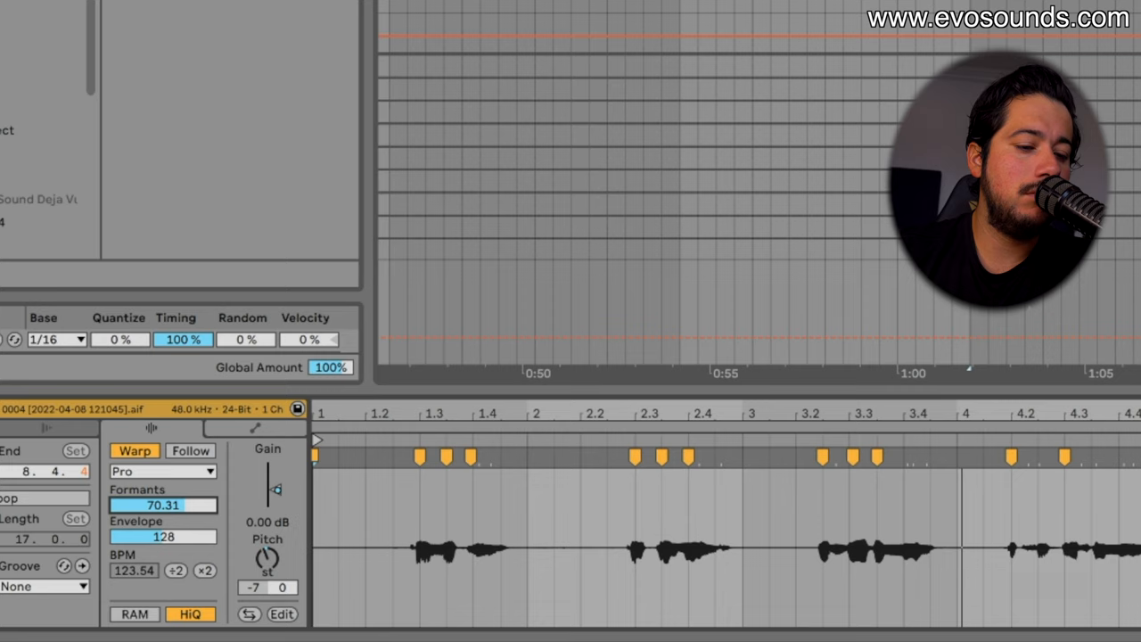
pyautogui.moveTo(164, 505); pyautogui.dragTo(178, 499)
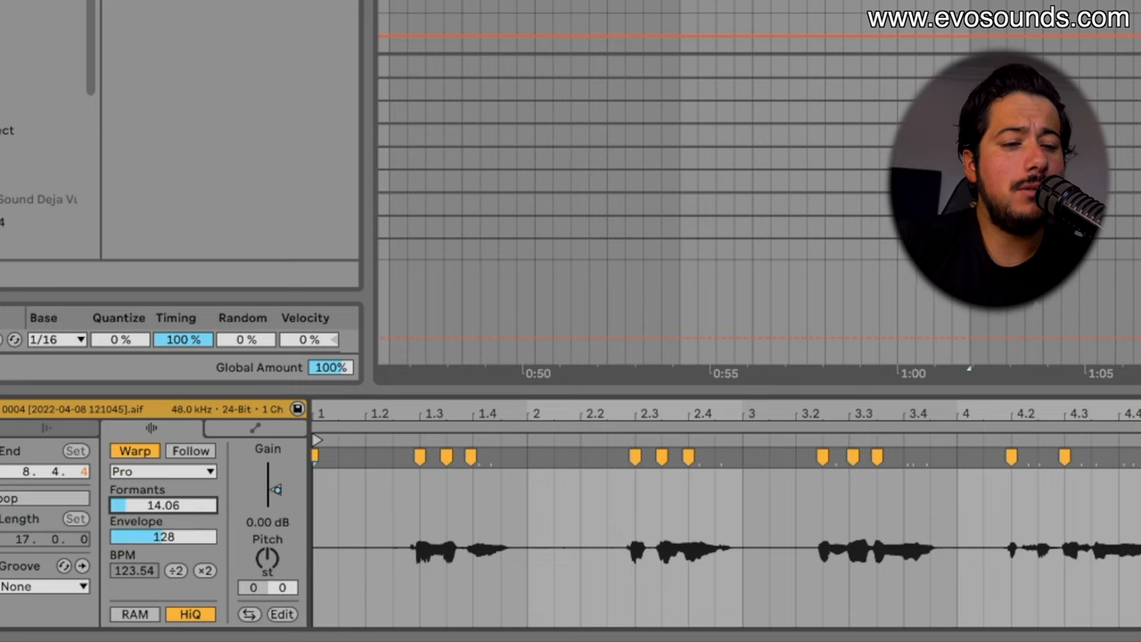
pyautogui.scroll(-3)
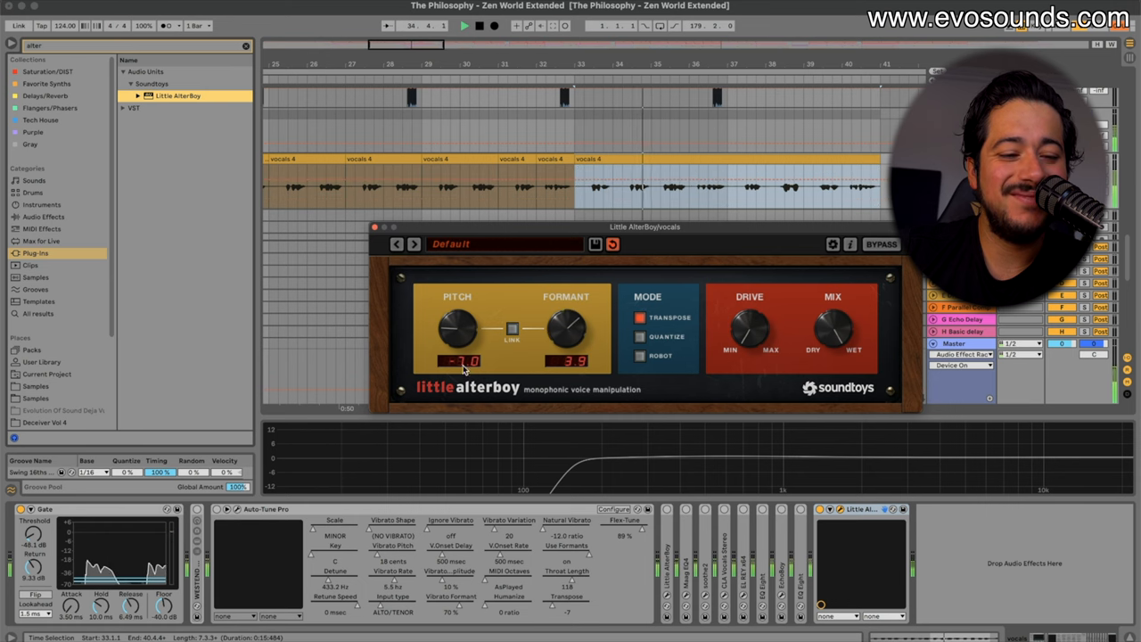
# Step: Turn down the Little AlterBoy pitch knob in its plug-in window
pyautogui.moveTo(460, 330); pyautogui.dragTo(462, 321)
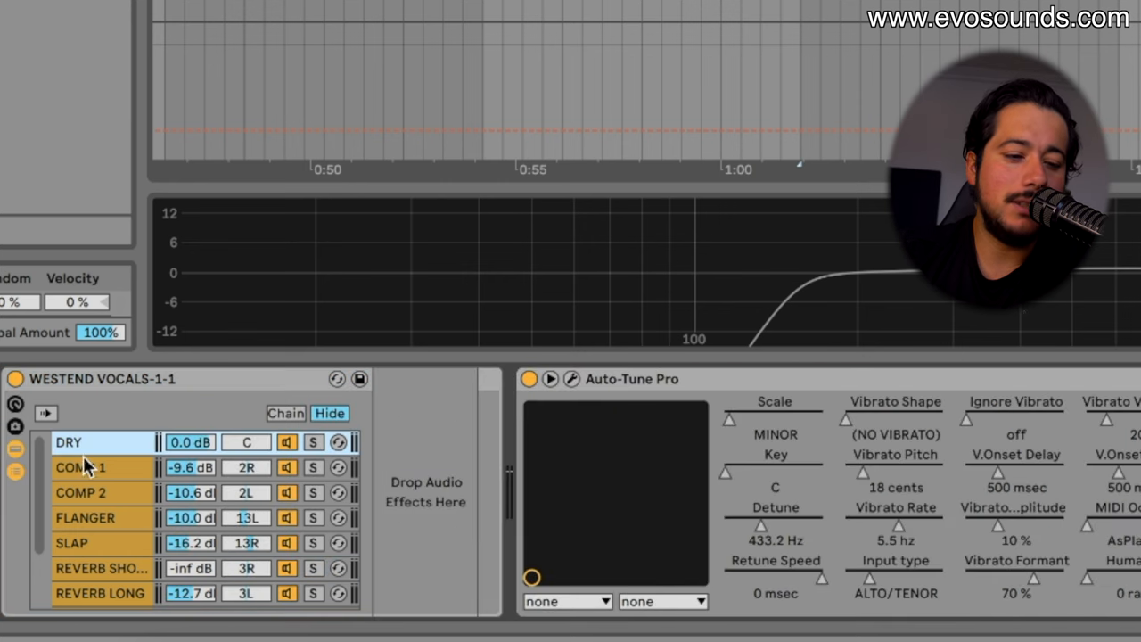
pyautogui.click(86, 517)
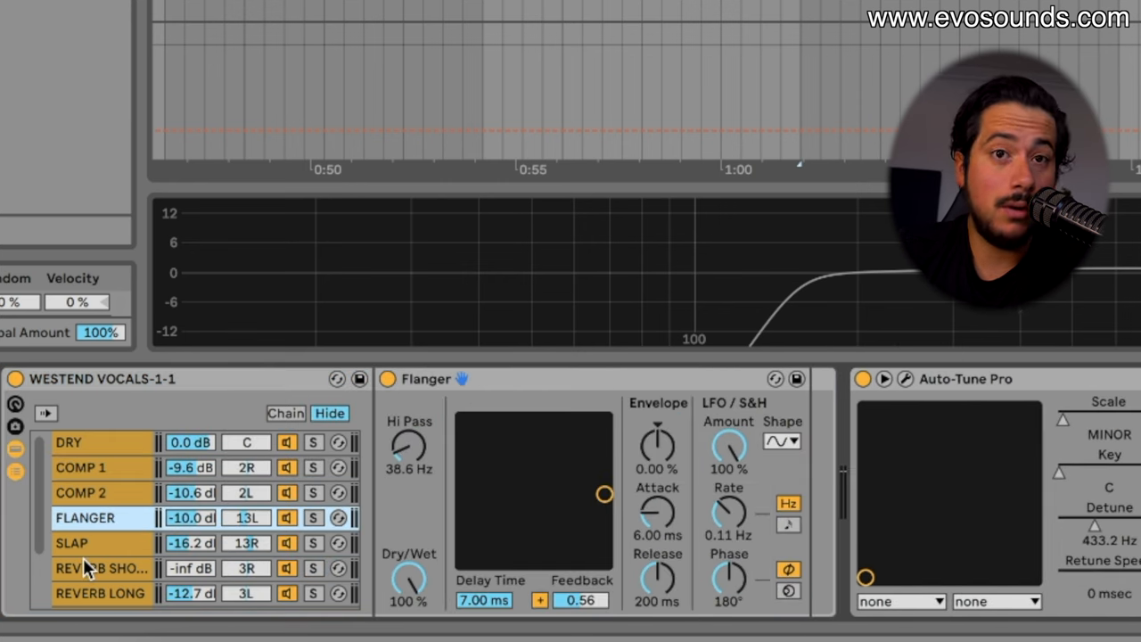
pyautogui.click(99, 592)
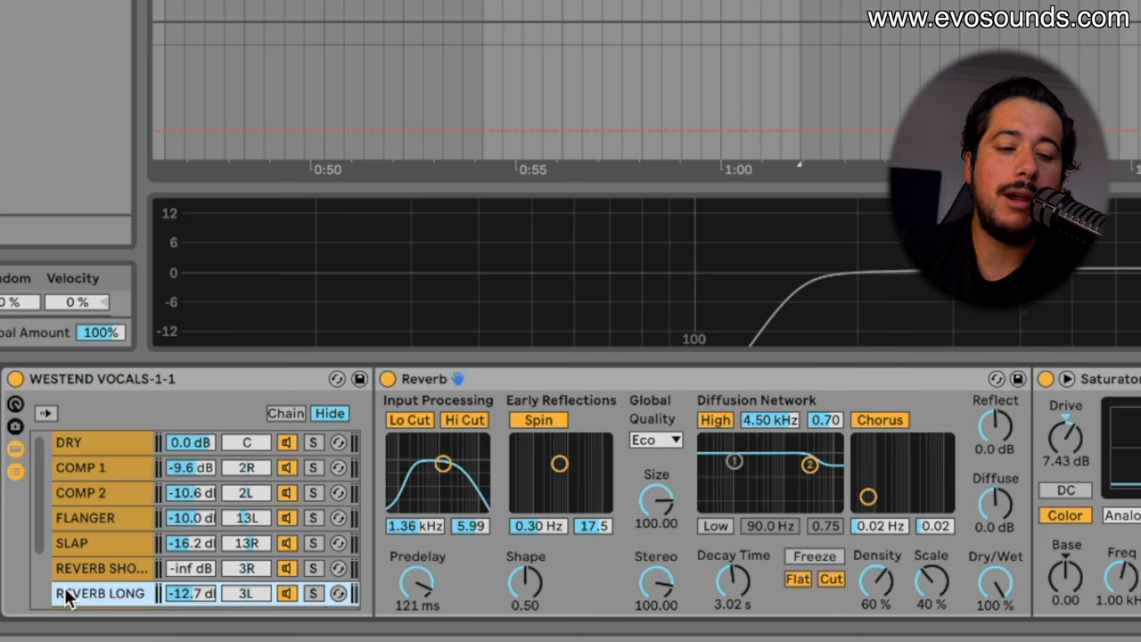
pyautogui.click(86, 517)
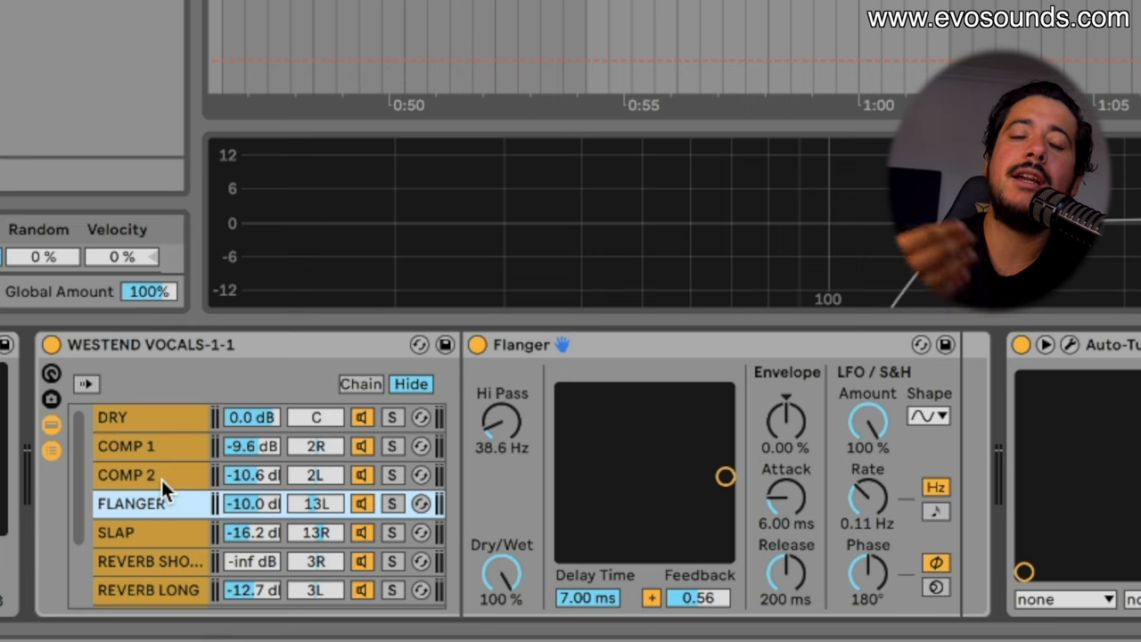
pyautogui.click(134, 475)
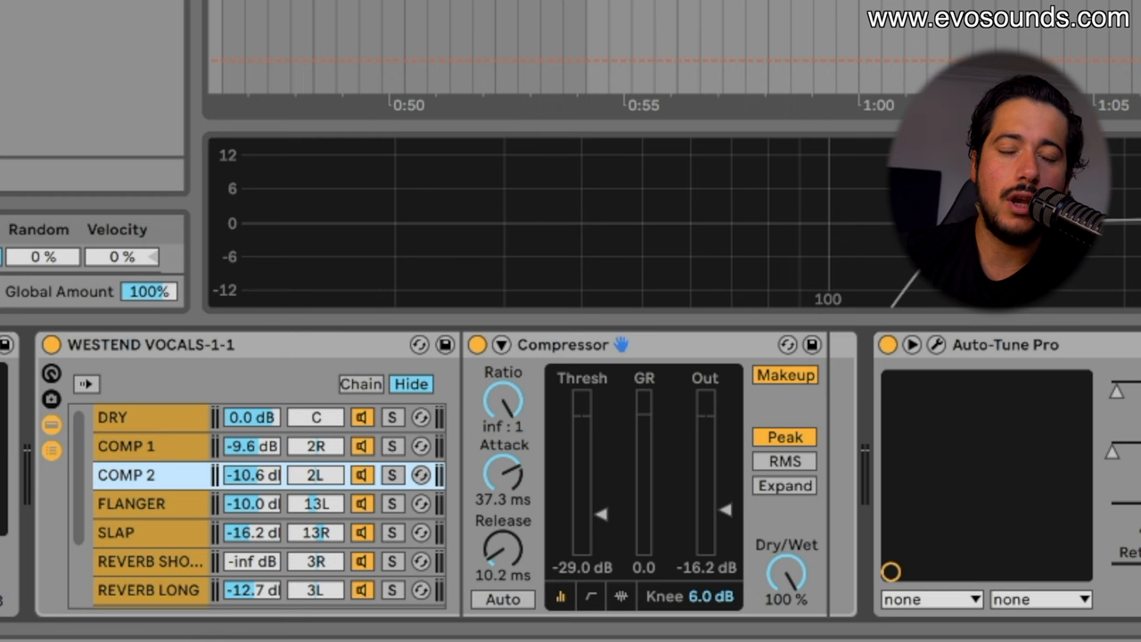
pyautogui.click(128, 502)
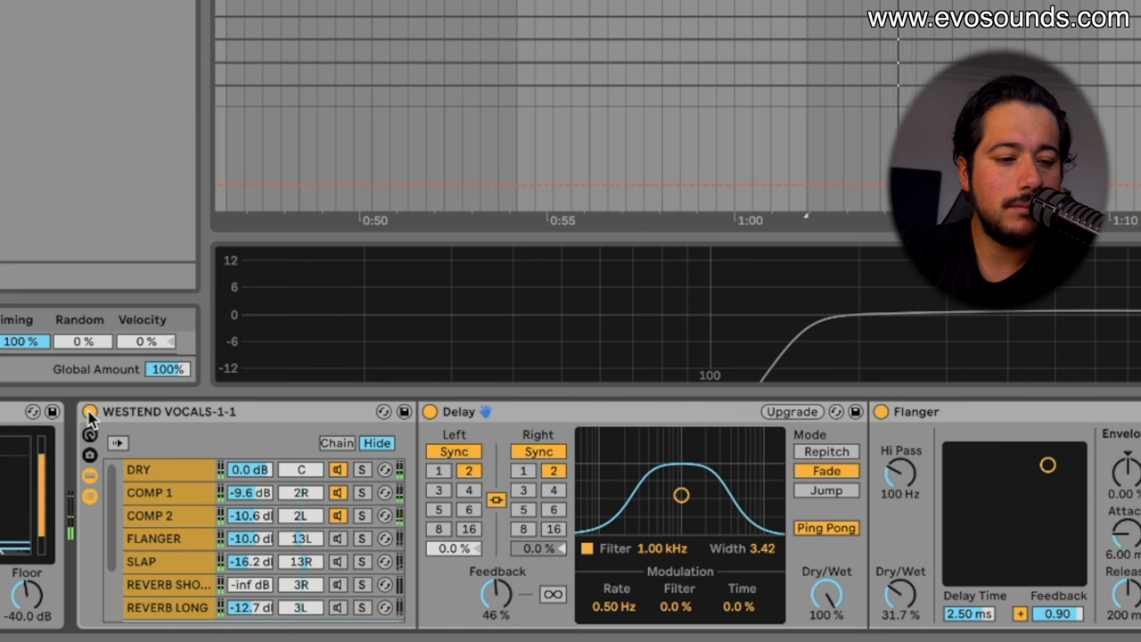
pyautogui.click(89, 410)
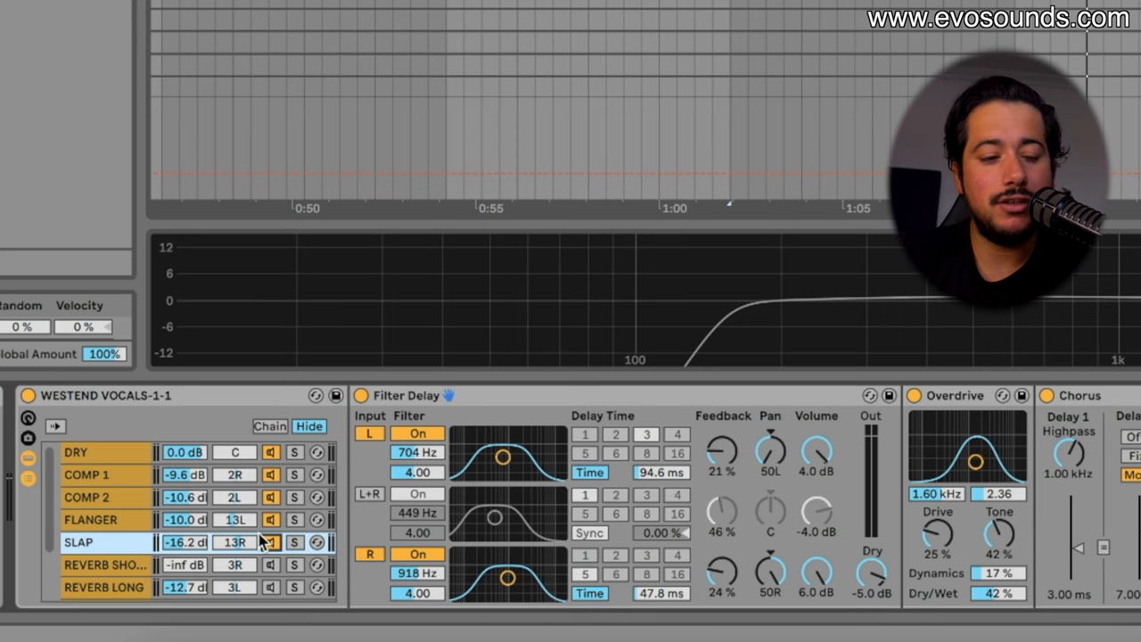
pyautogui.click(89, 520)
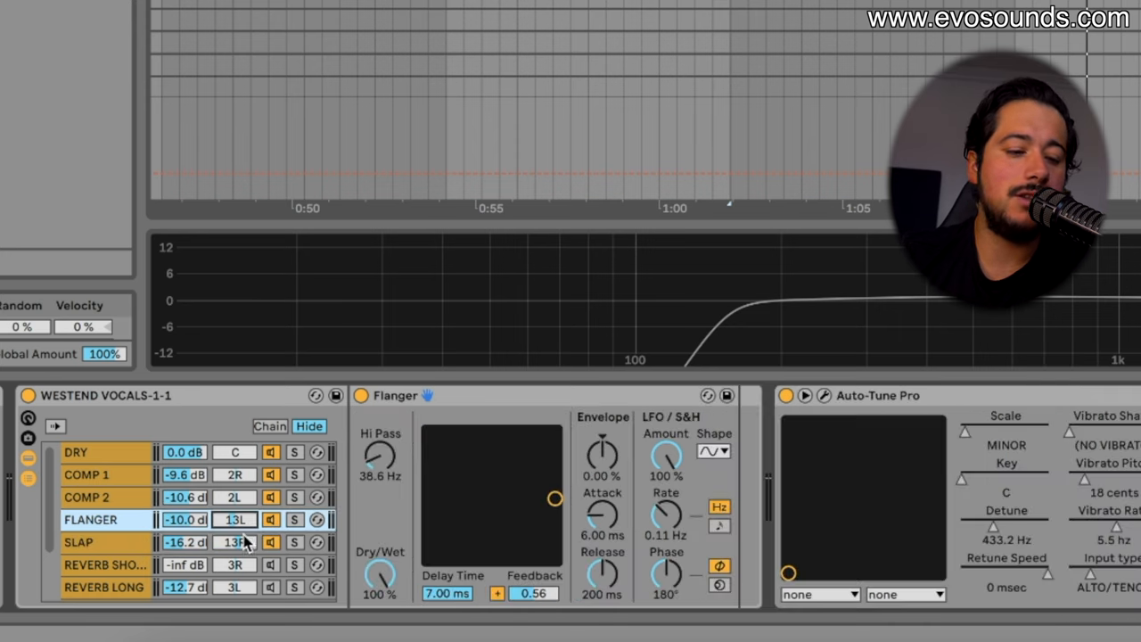
pyautogui.click(79, 542)
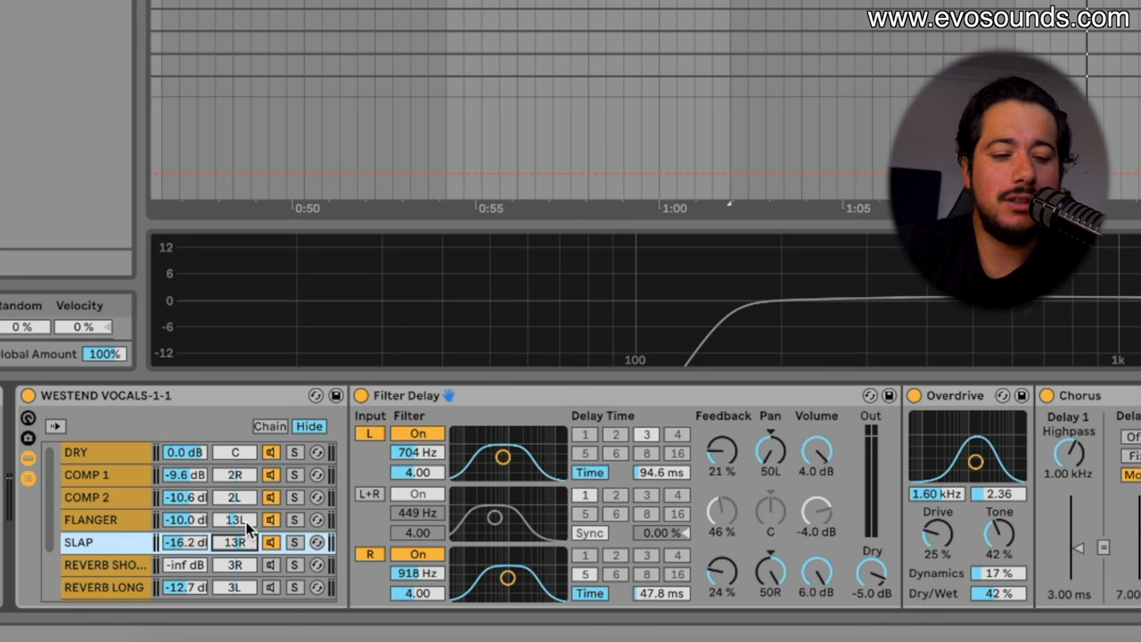
pyautogui.click(90, 520)
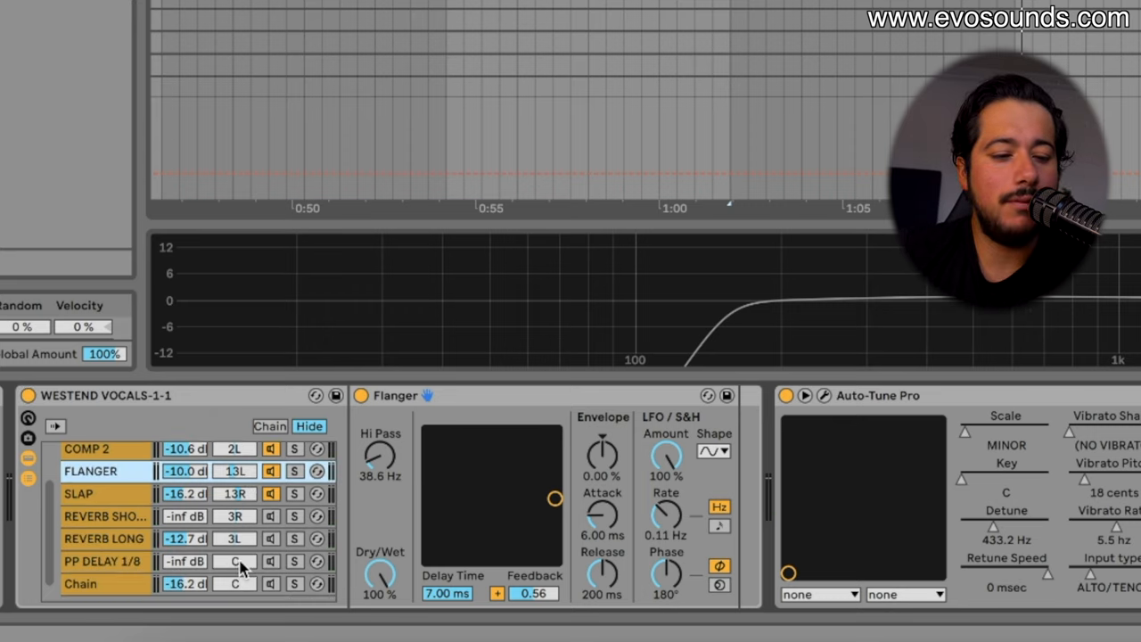
pyautogui.click(105, 517)
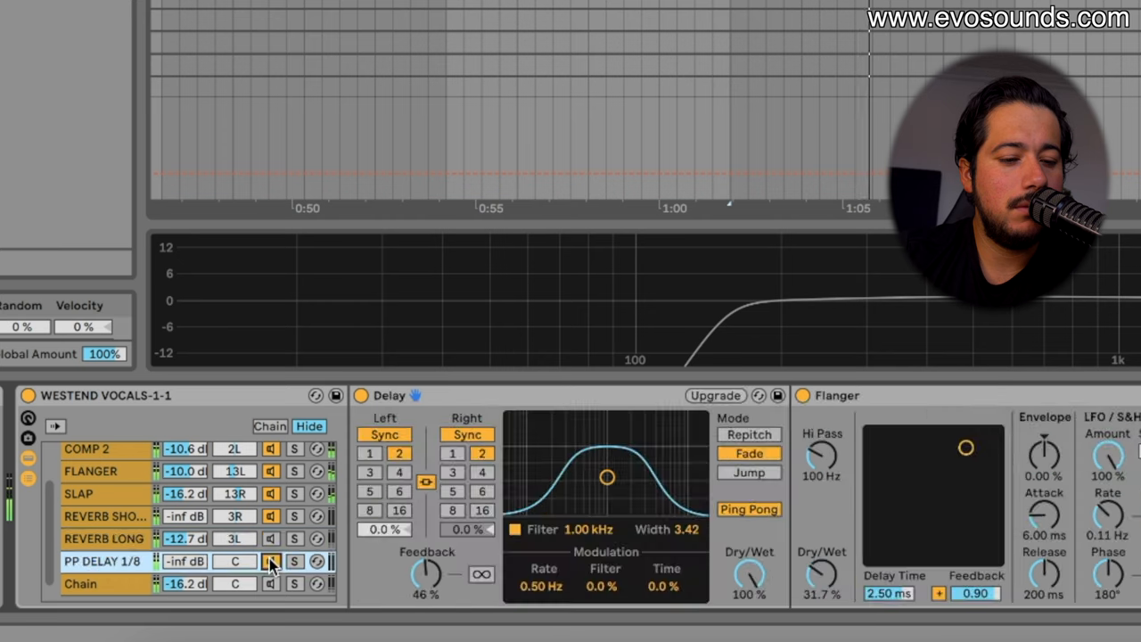
pyautogui.click(271, 560)
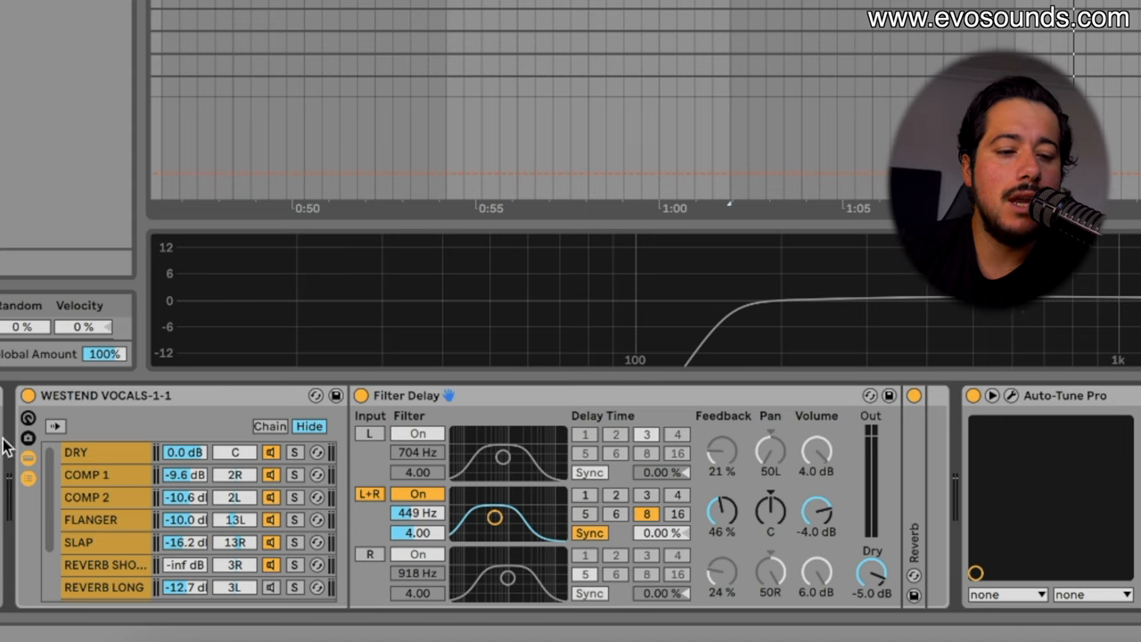
pyautogui.moveTo(189, 438)
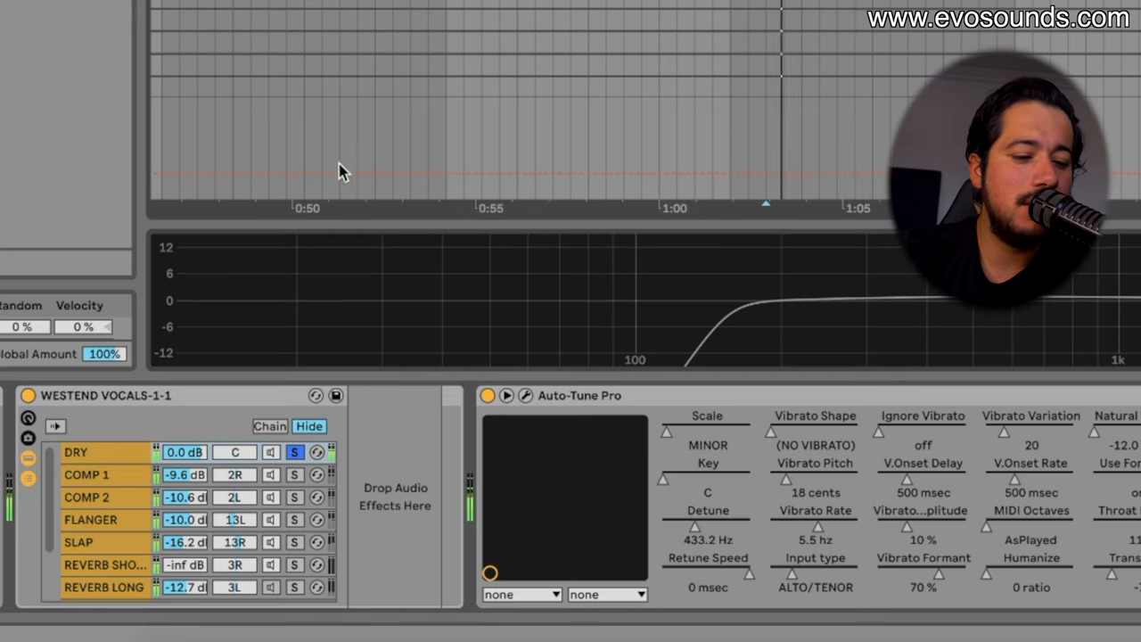
pyautogui.click(295, 452)
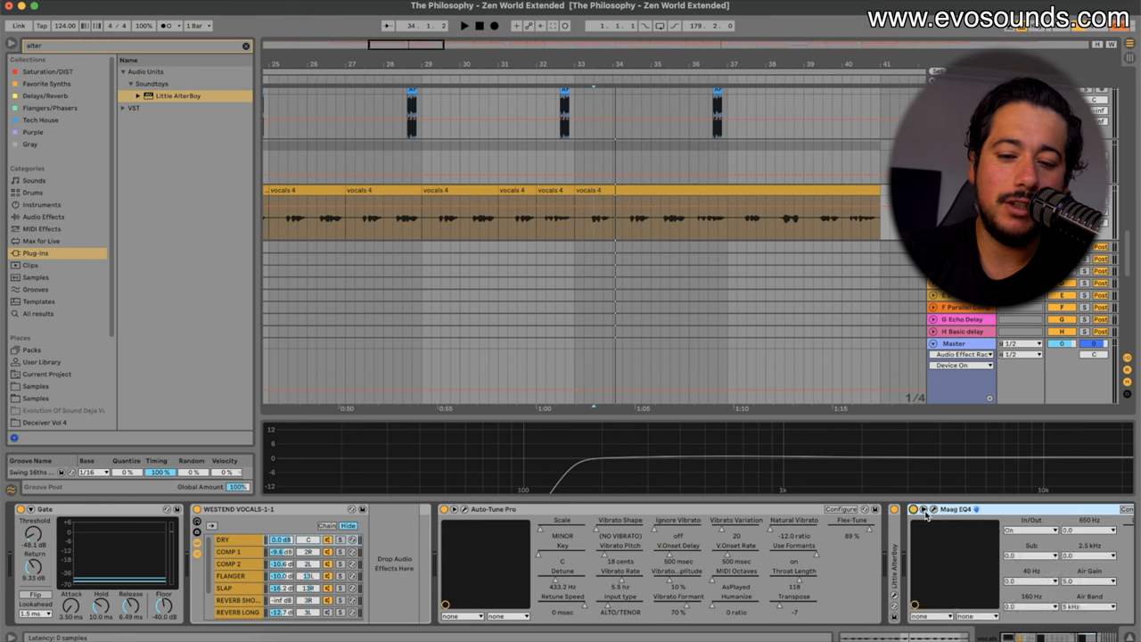
pyautogui.click(924, 510)
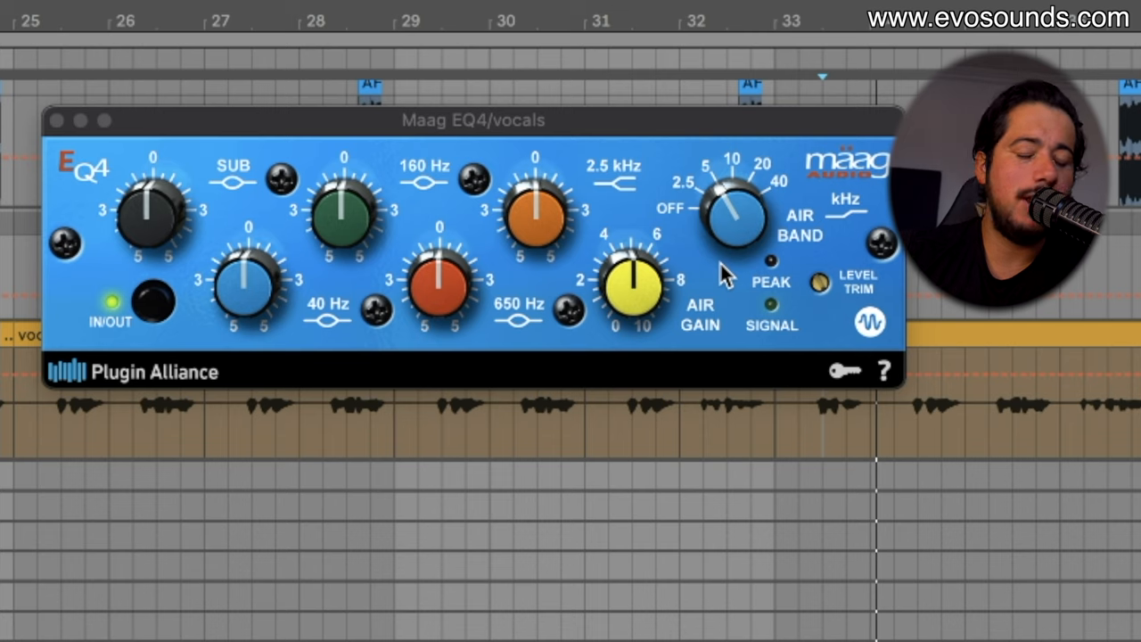
pyautogui.moveTo(820, 241)
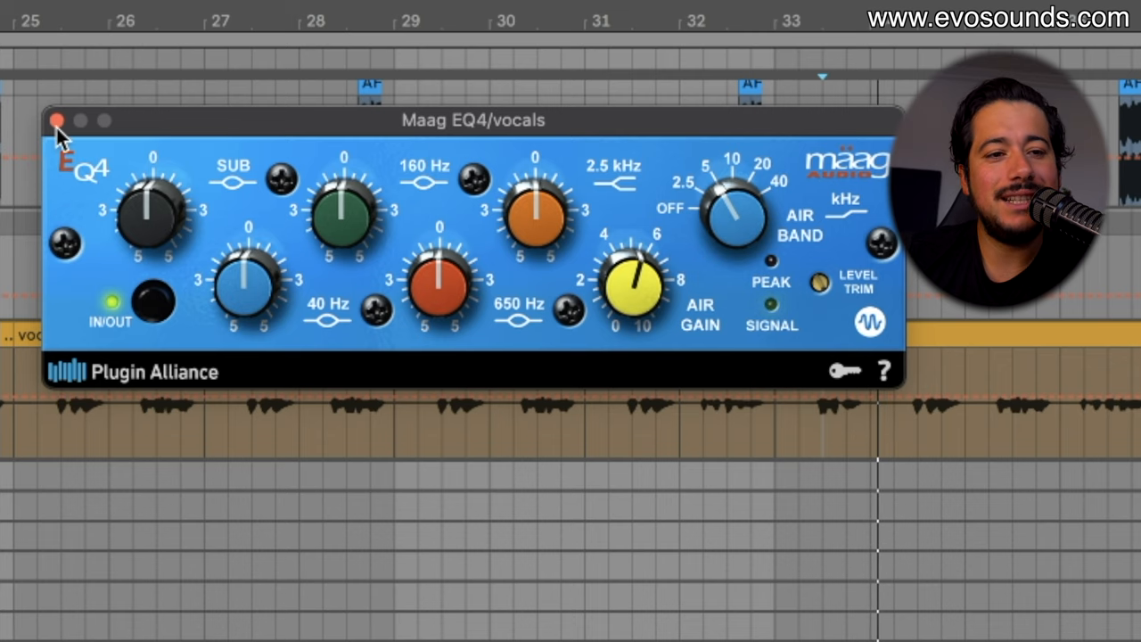
pyautogui.click(57, 121)
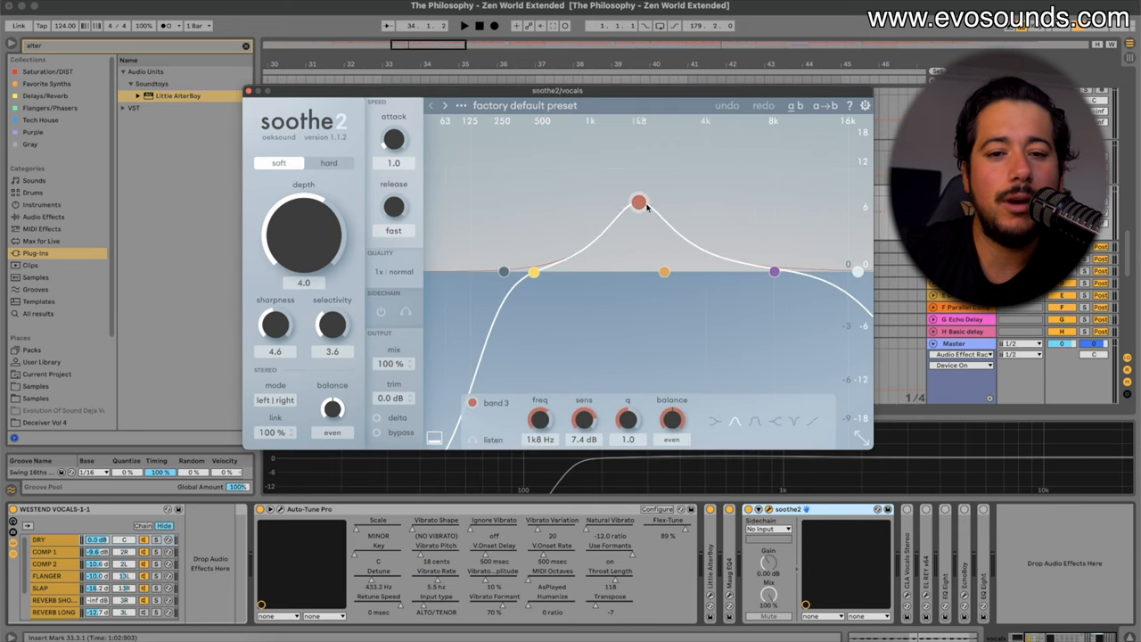
# Step: Position soothe2's red band near 800 Hz and fine-tune its sensitivity
pyautogui.moveTo(639, 203); pyautogui.dragTo(763, 169)
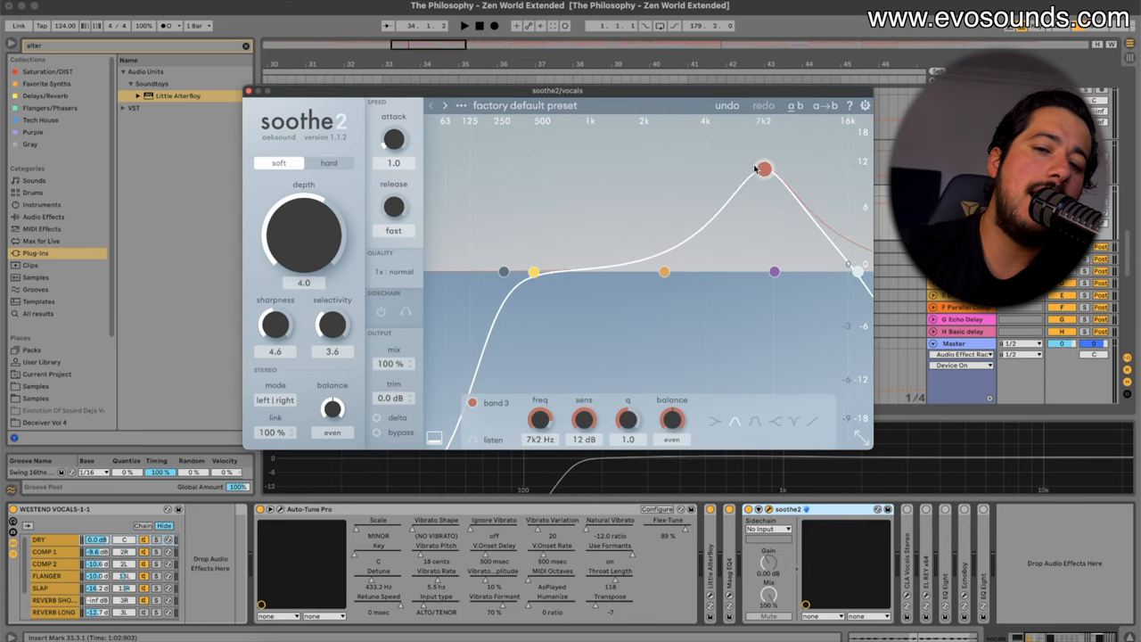
pyautogui.moveTo(763, 167); pyautogui.dragTo(767, 239)
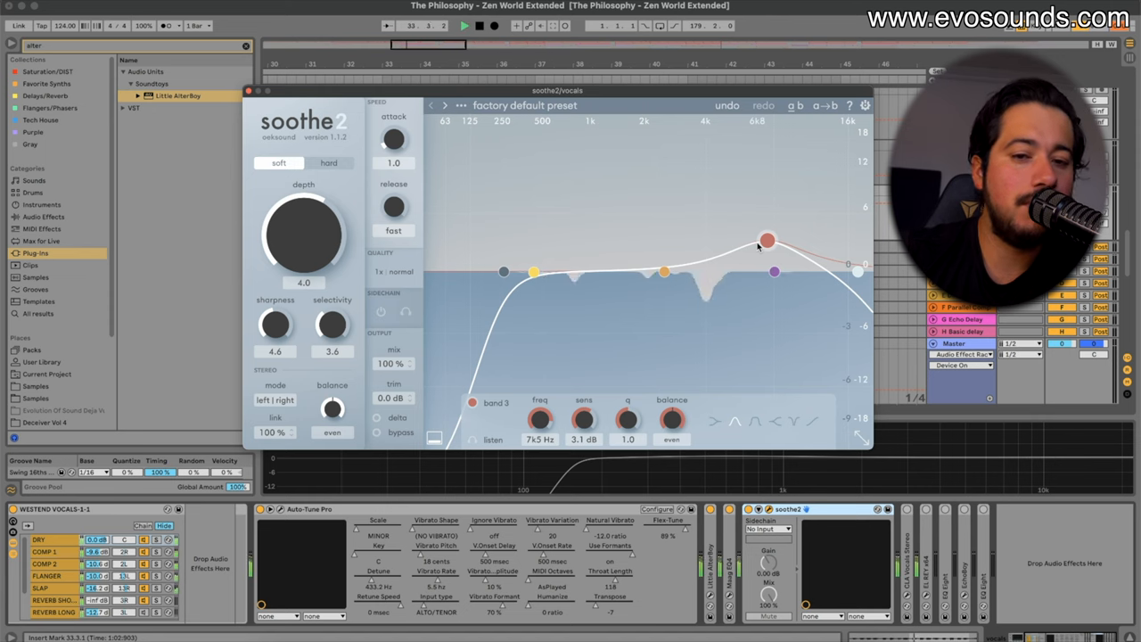
pyautogui.moveTo(767, 241); pyautogui.dragTo(767, 203)
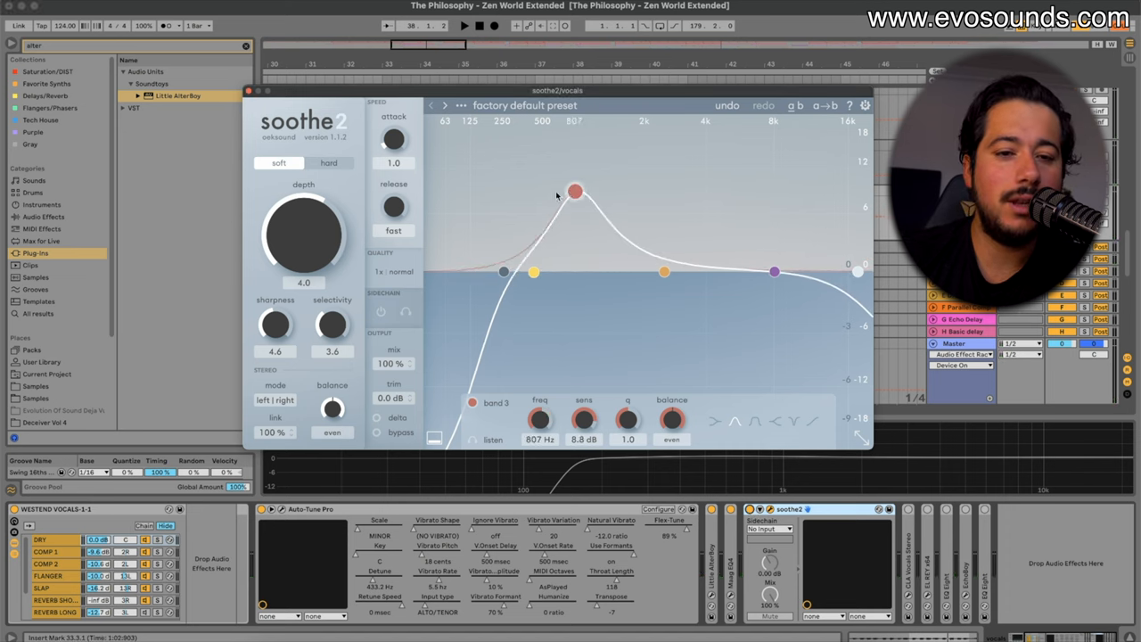
pyautogui.moveTo(574, 190); pyautogui.dragTo(740, 214)
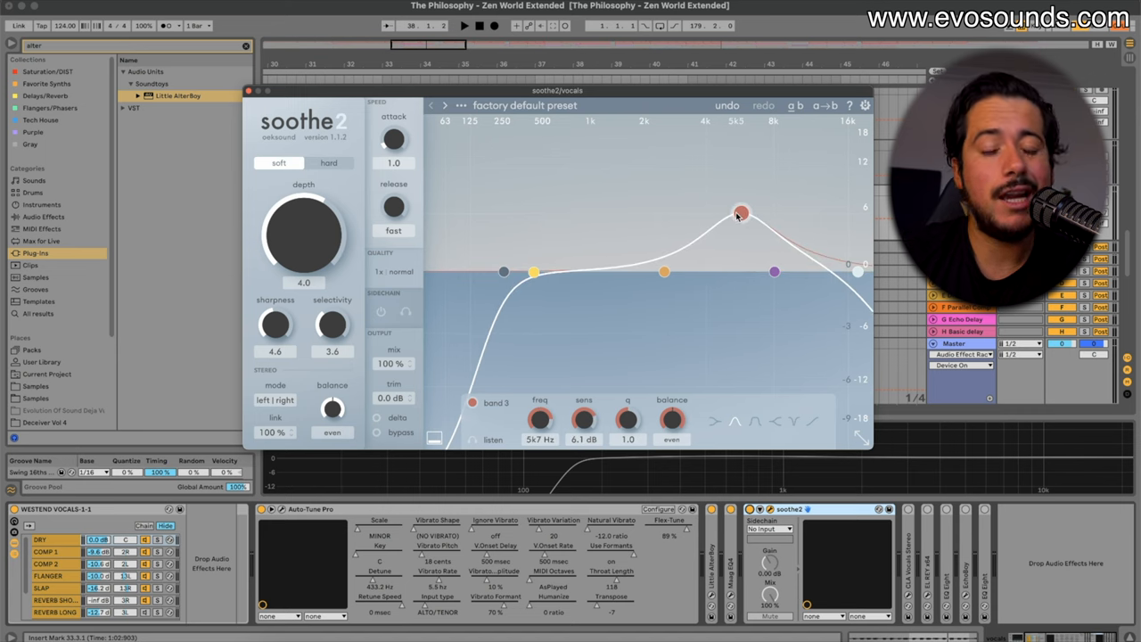
# Step: Raise soothe2's suppression depth to about 4.3 and close the plugin window
pyautogui.moveTo(300, 235); pyautogui.dragTo(300, 228)
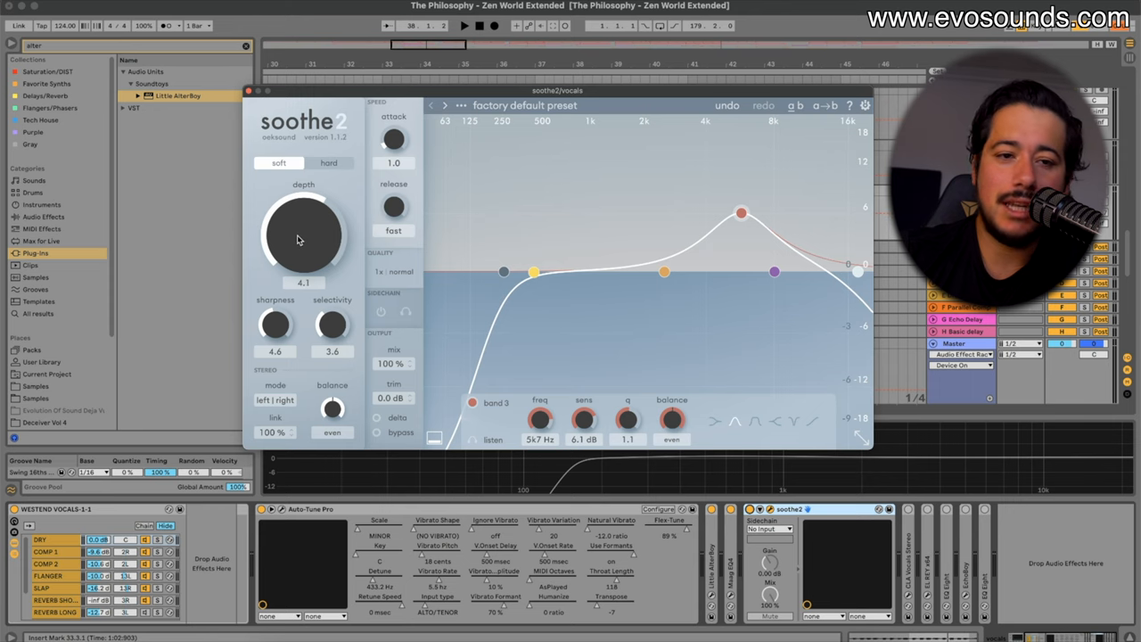
pyautogui.moveTo(303, 236); pyautogui.dragTo(306, 232)
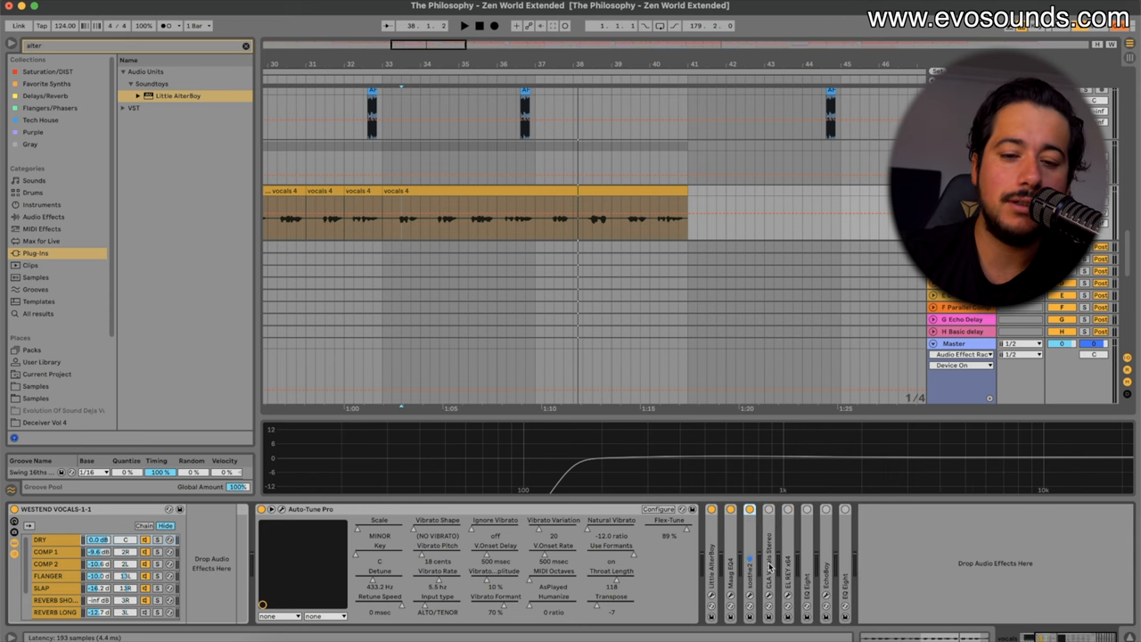
pyautogui.click(769, 510)
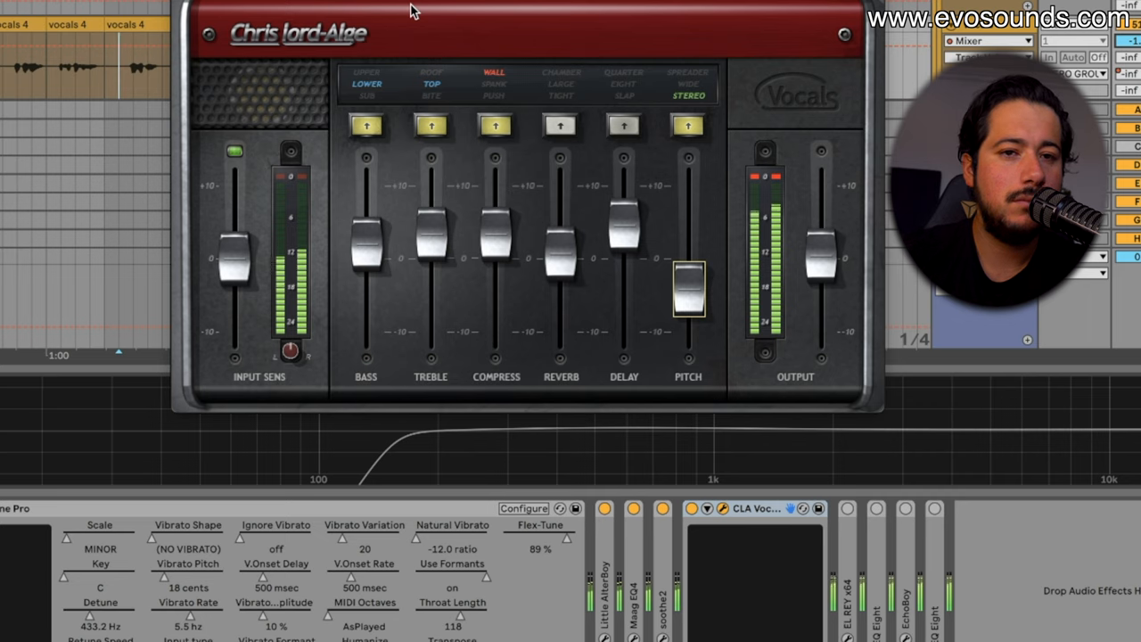
pyautogui.moveTo(407, 32)
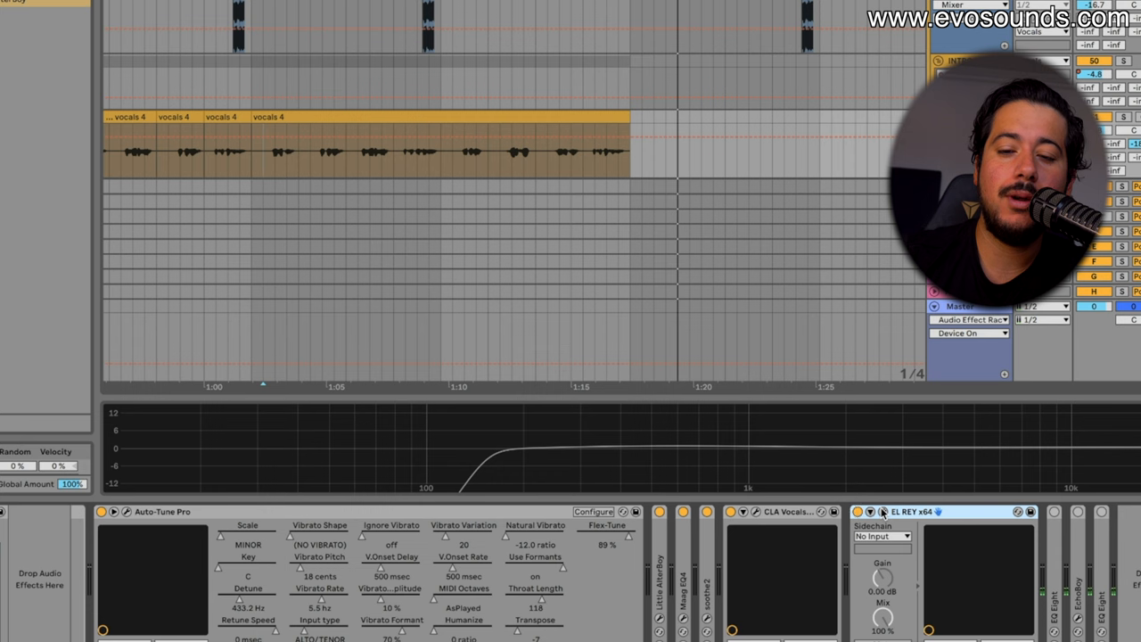
# Step: Close the CLA Vocals window so the EL REY compressor can follow it on the vocal
pyautogui.click(913, 510)
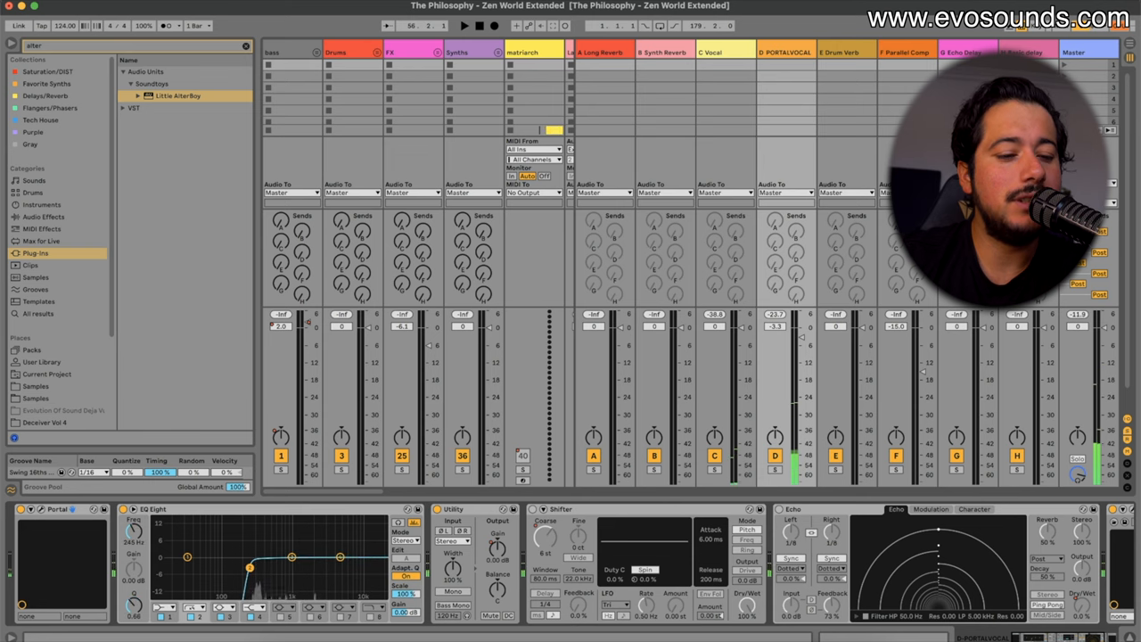
# Step: Set the return Shifter's coarse pitch to -13 st and toggle the Echo effect
pyautogui.moveTo(250, 567); pyautogui.dragTo(251, 567)
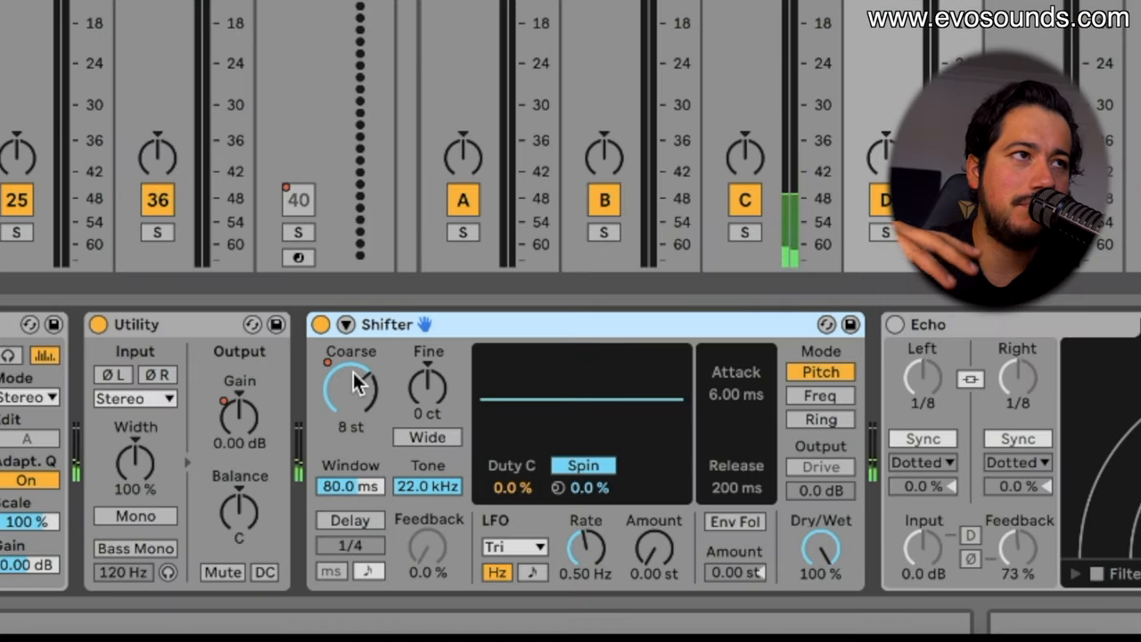
pyautogui.moveTo(350, 388); pyautogui.dragTo(349, 356)
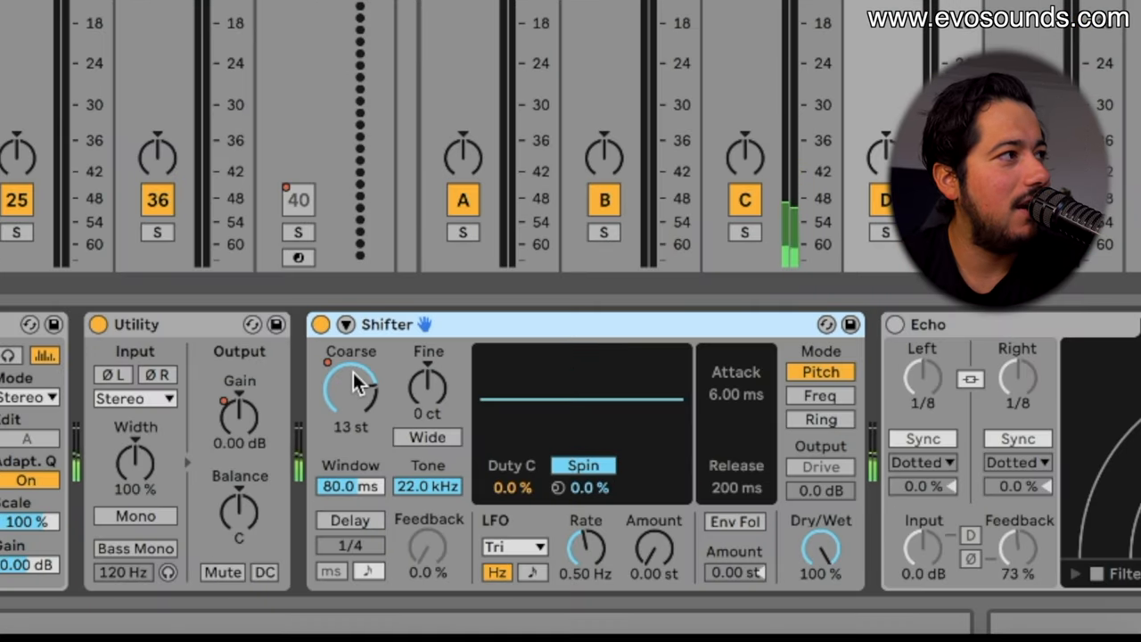
pyautogui.moveTo(349, 389); pyautogui.dragTo(350, 419)
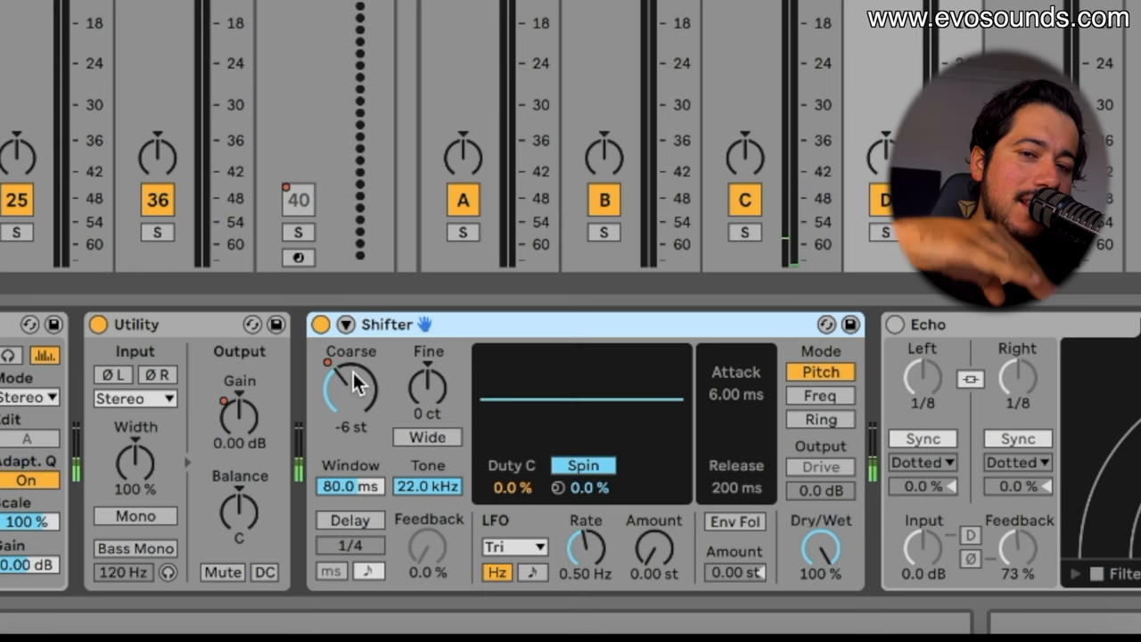
pyautogui.moveTo(349, 383); pyautogui.dragTo(349, 419)
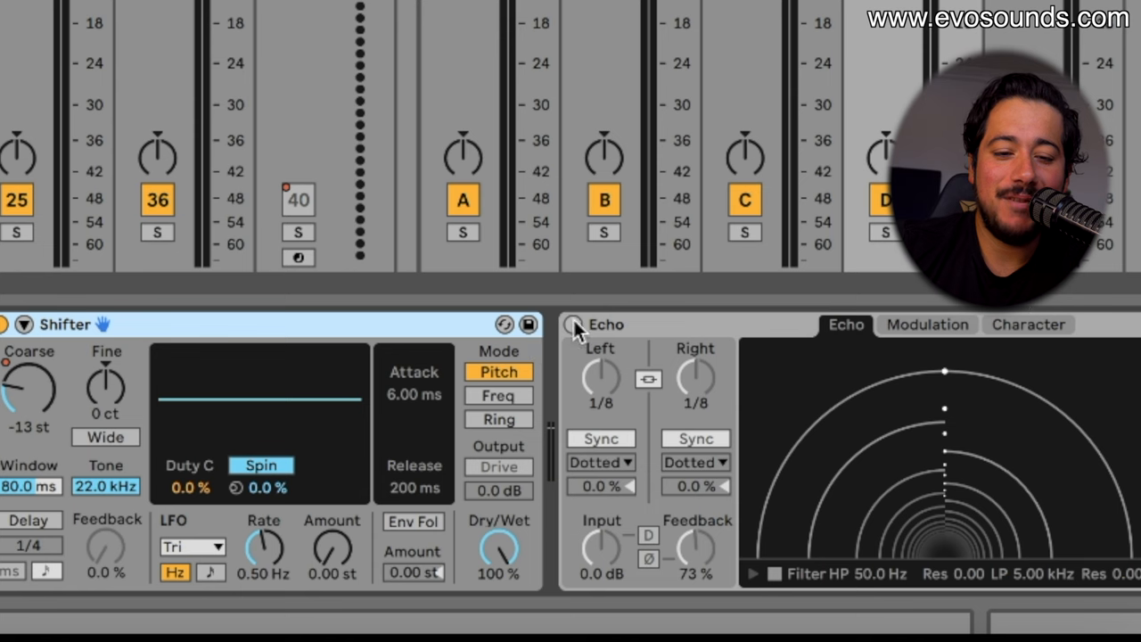
pyautogui.click(574, 324)
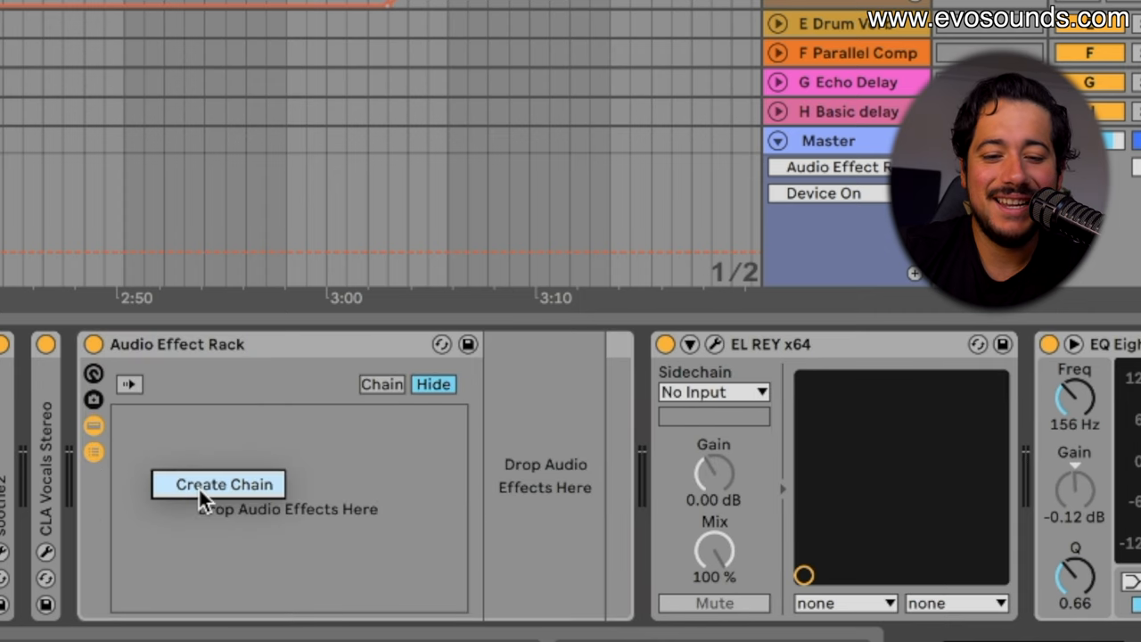
# Step: Create a chain in the Audio Effect Rack and load Little AlterBoy into it
pyautogui.click(217, 484)
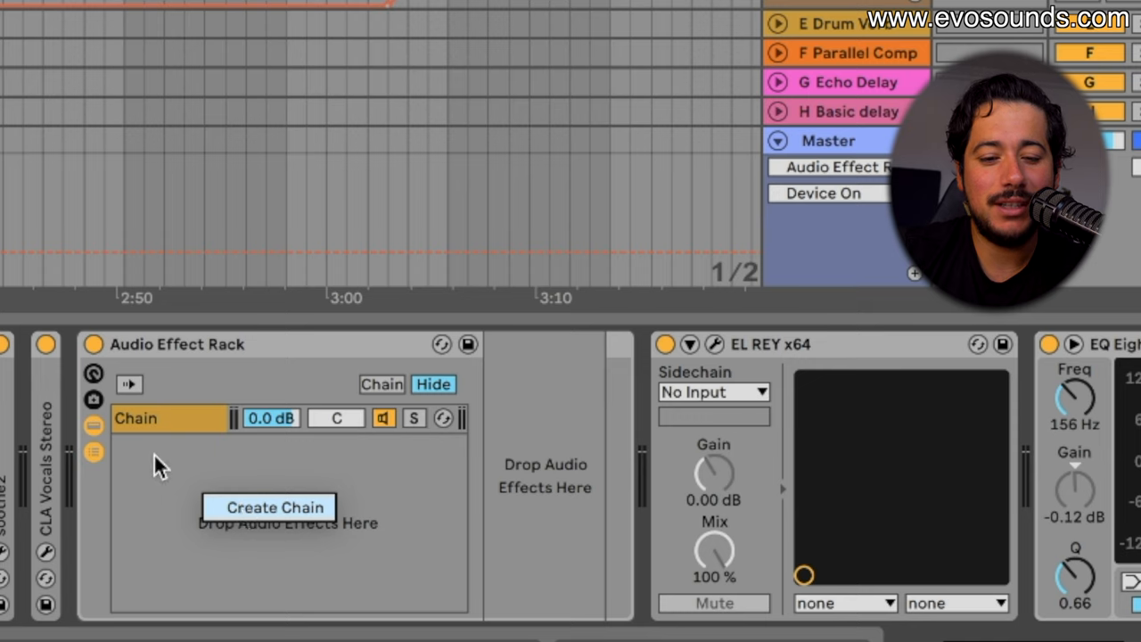
pyautogui.click(275, 507)
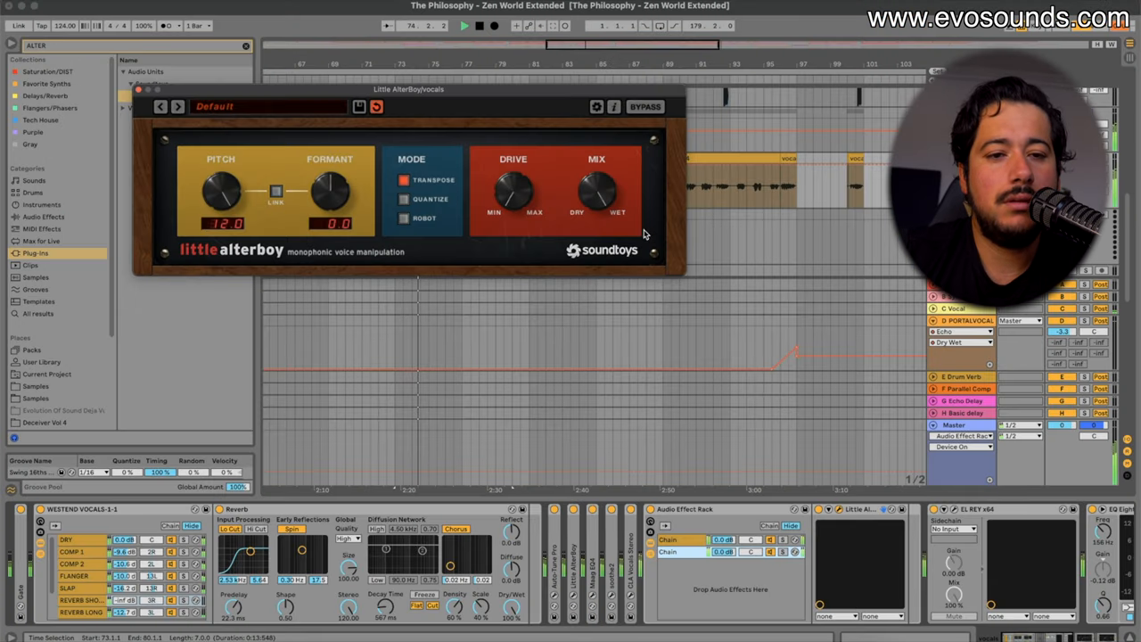
pyautogui.moveTo(332, 189); pyautogui.dragTo(335, 179)
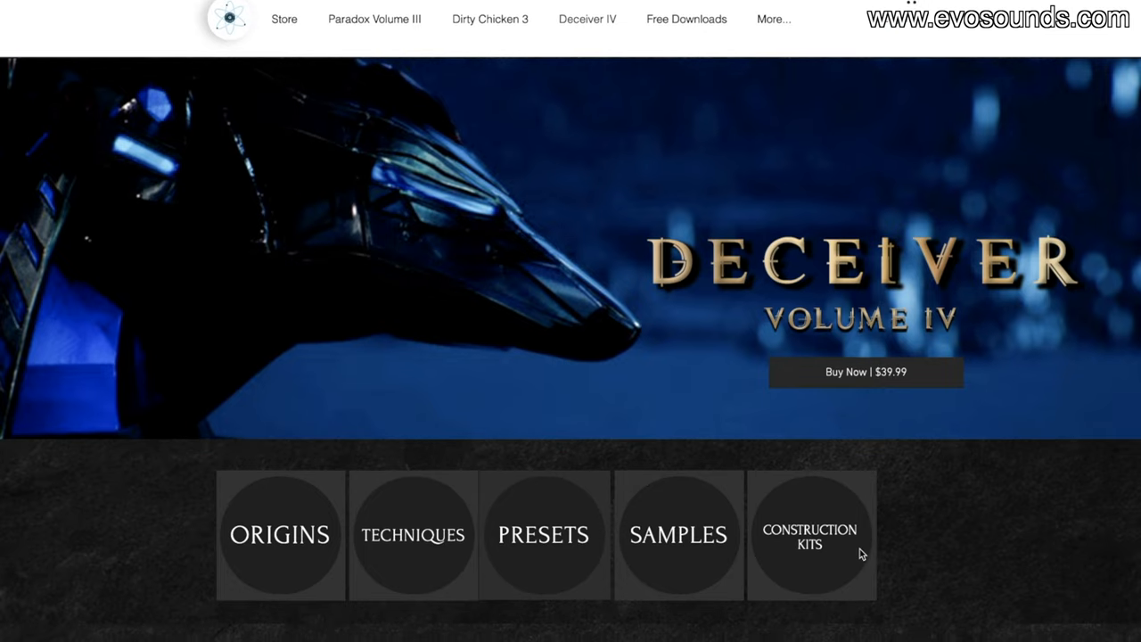
# Step: Scroll through the Deceiver Volume IV page and the Zen World Spotify profile to its Popular tracks
pyautogui.scroll(-3)
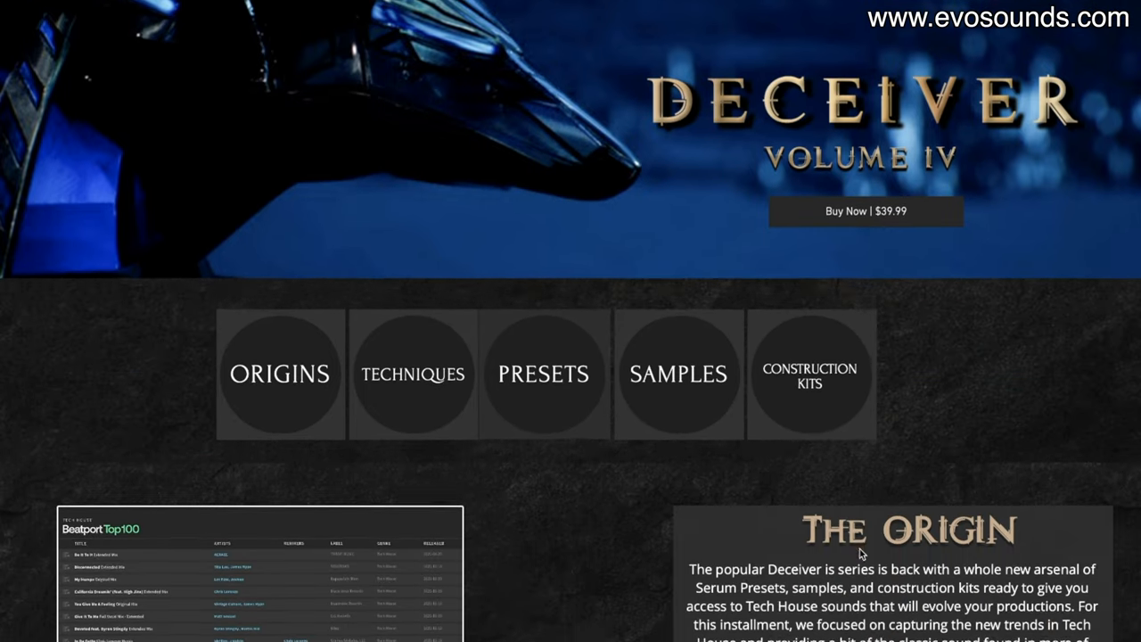
pyautogui.scroll(-3)
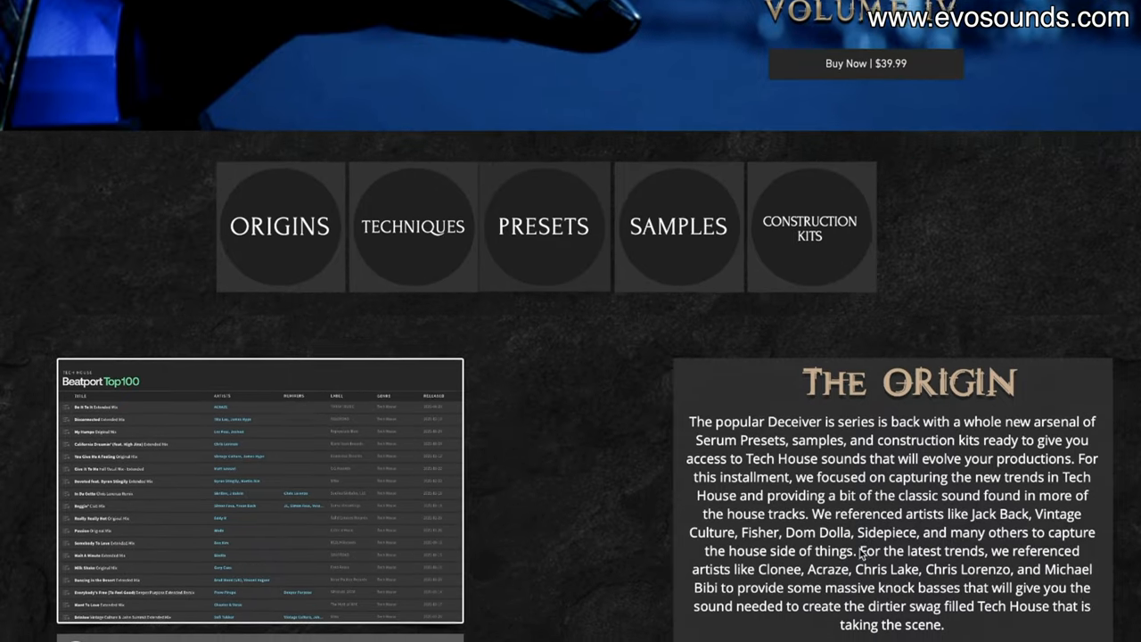
pyautogui.scroll(-3)
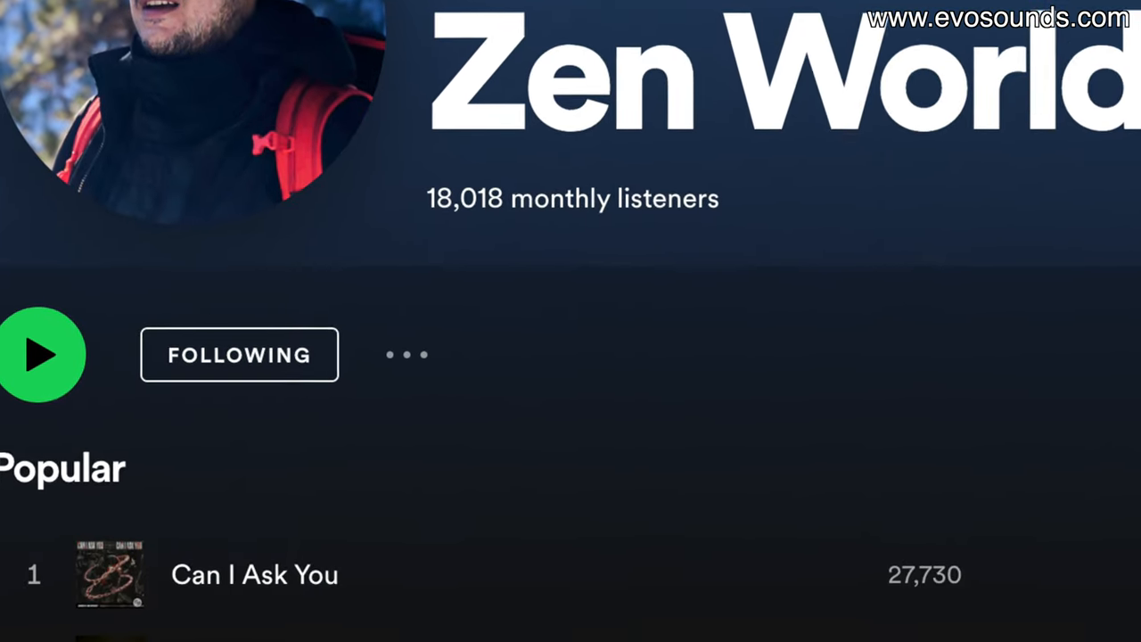
pyautogui.scroll(-3)
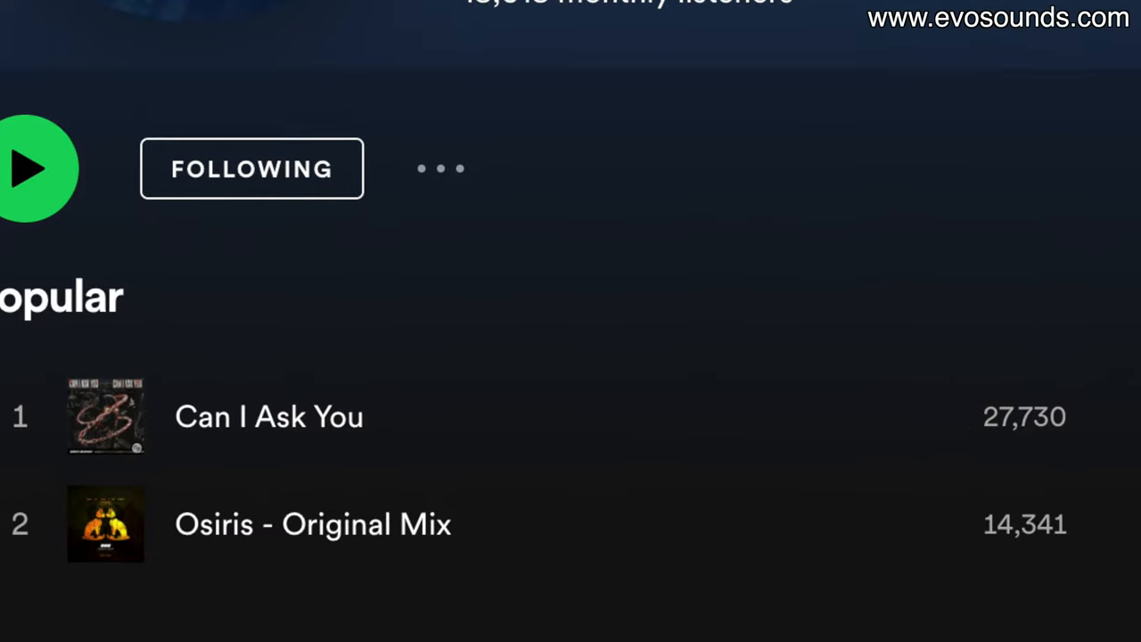